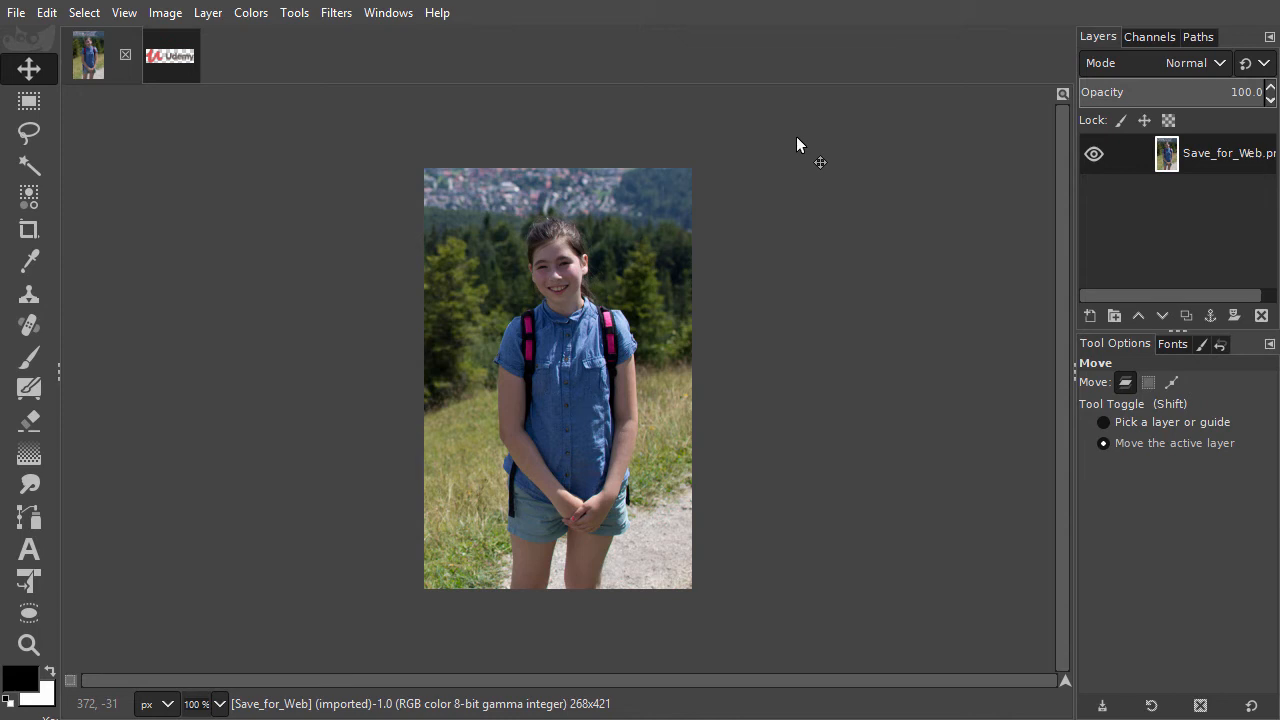
pyautogui.moveTo(630, 168)
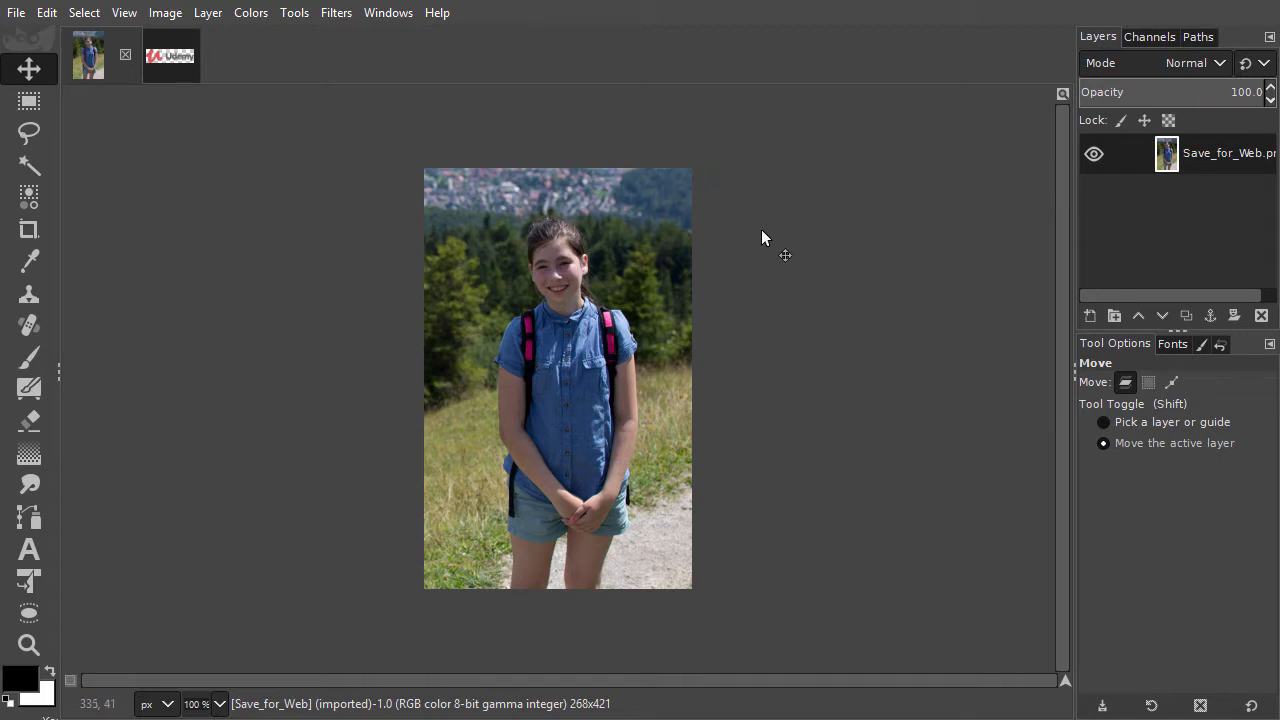
pyautogui.moveTo(744, 280)
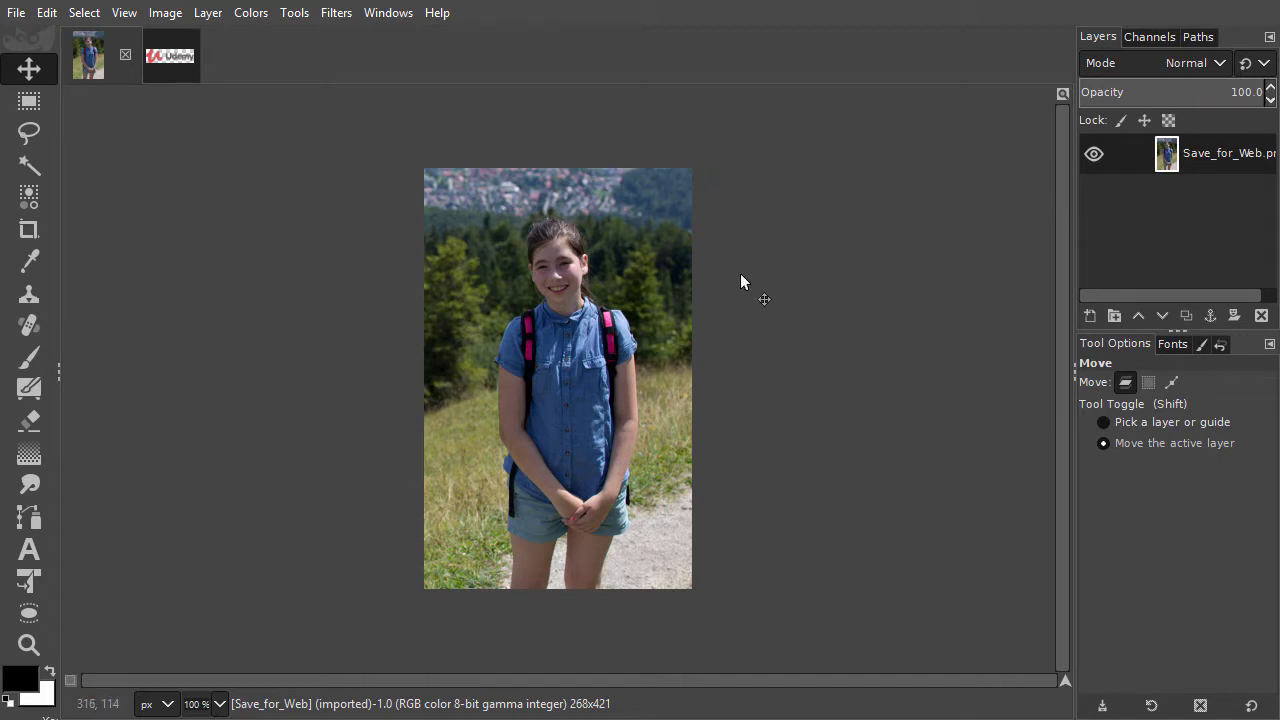
pyautogui.moveTo(740, 240)
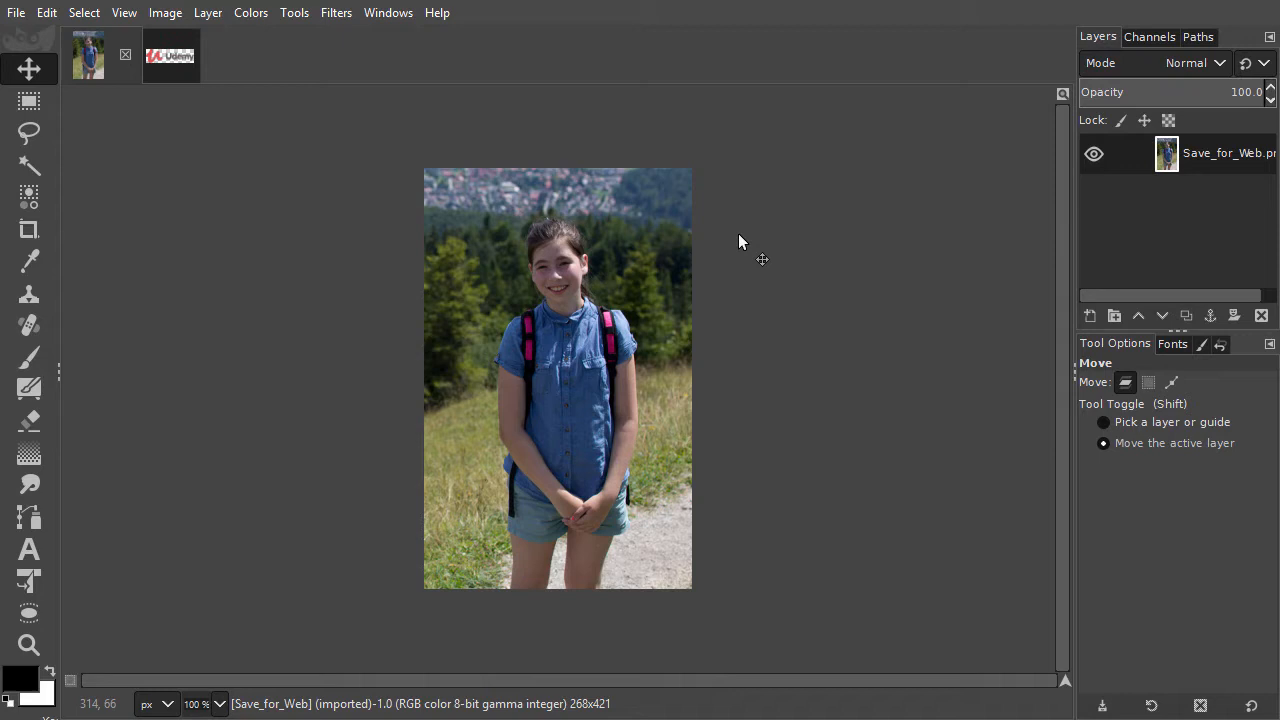
pyautogui.moveTo(756, 256)
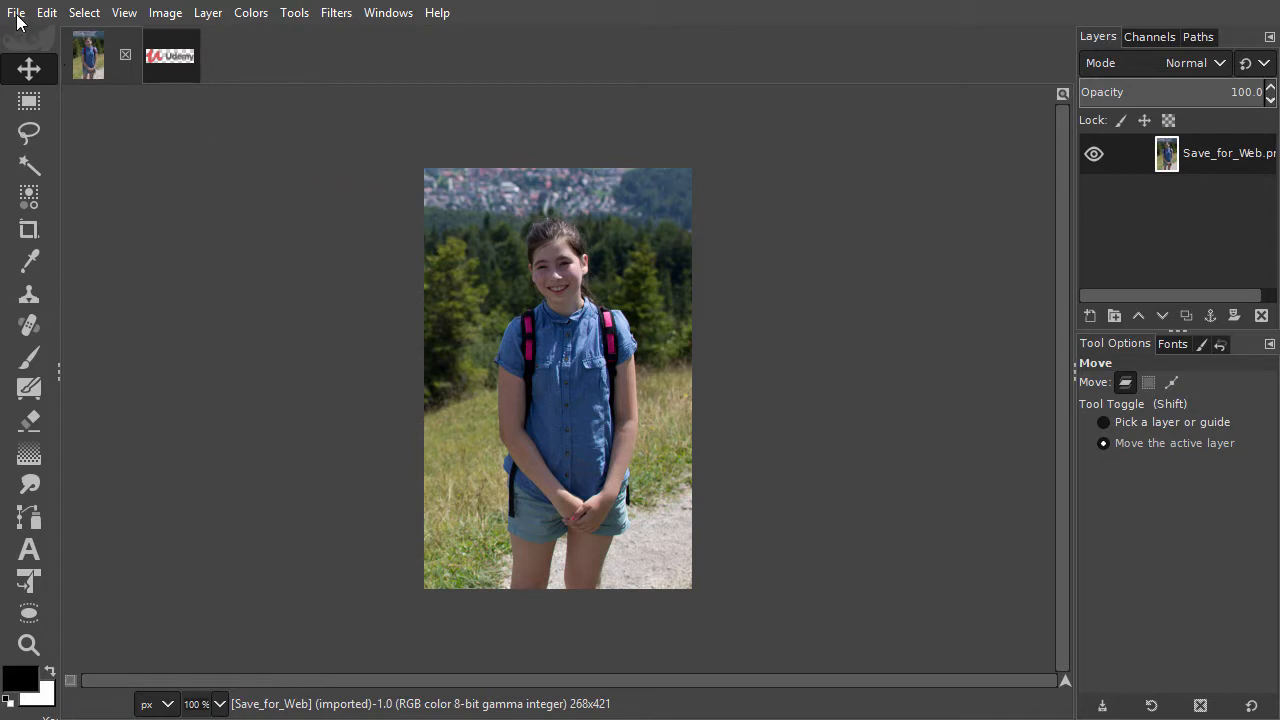
# Step: Start an Export As for the photo, showing Save_for_Web.png in the Save for web folder
pyautogui.click(16, 12)
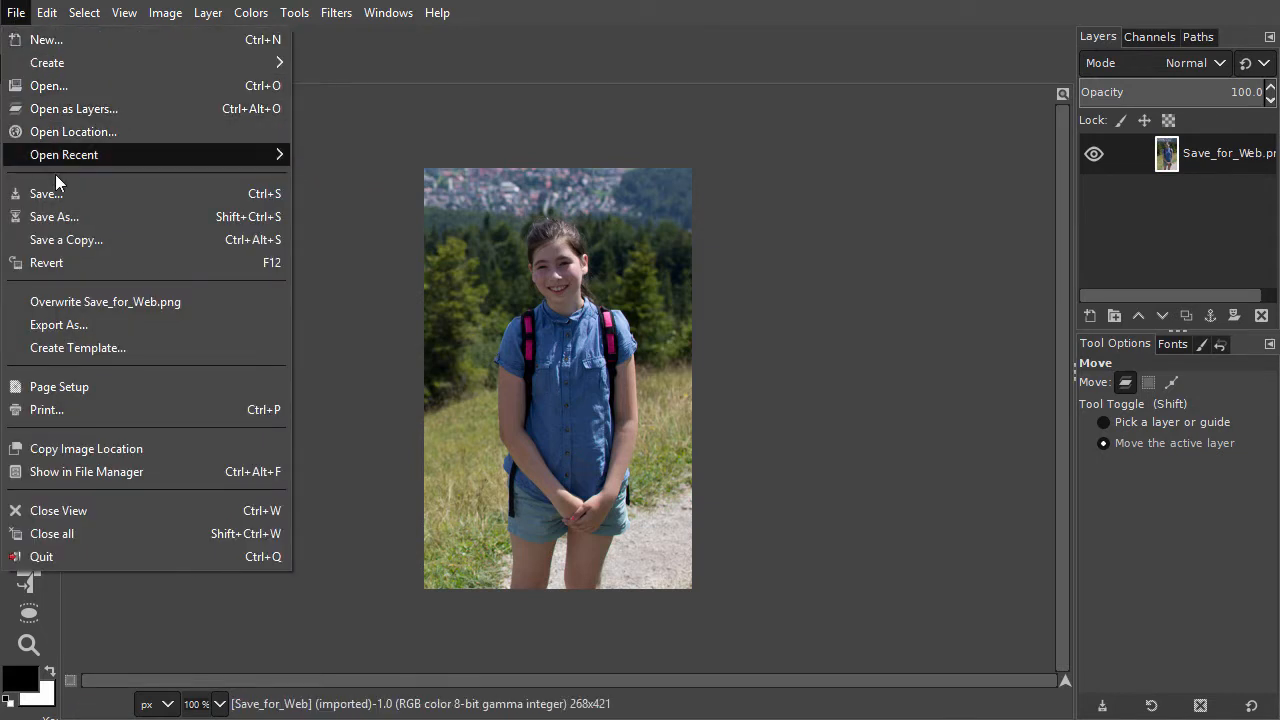
pyautogui.click(58, 324)
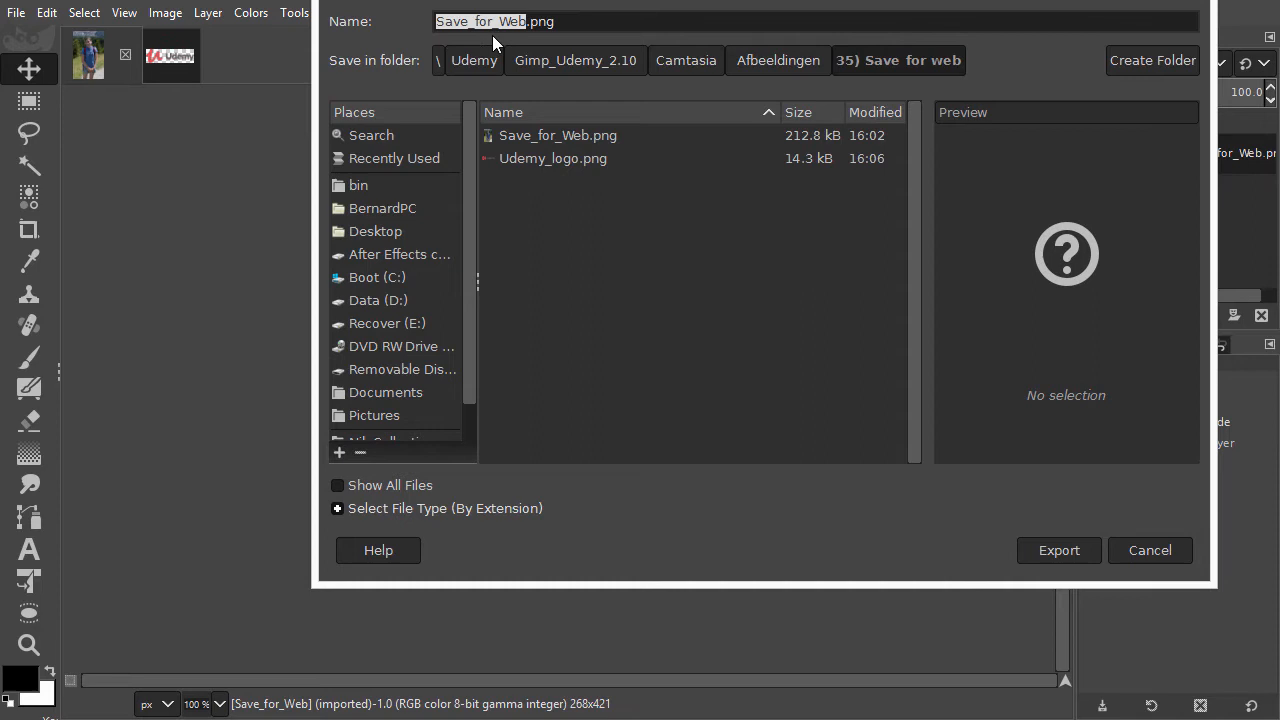
pyautogui.moveTo(378, 82)
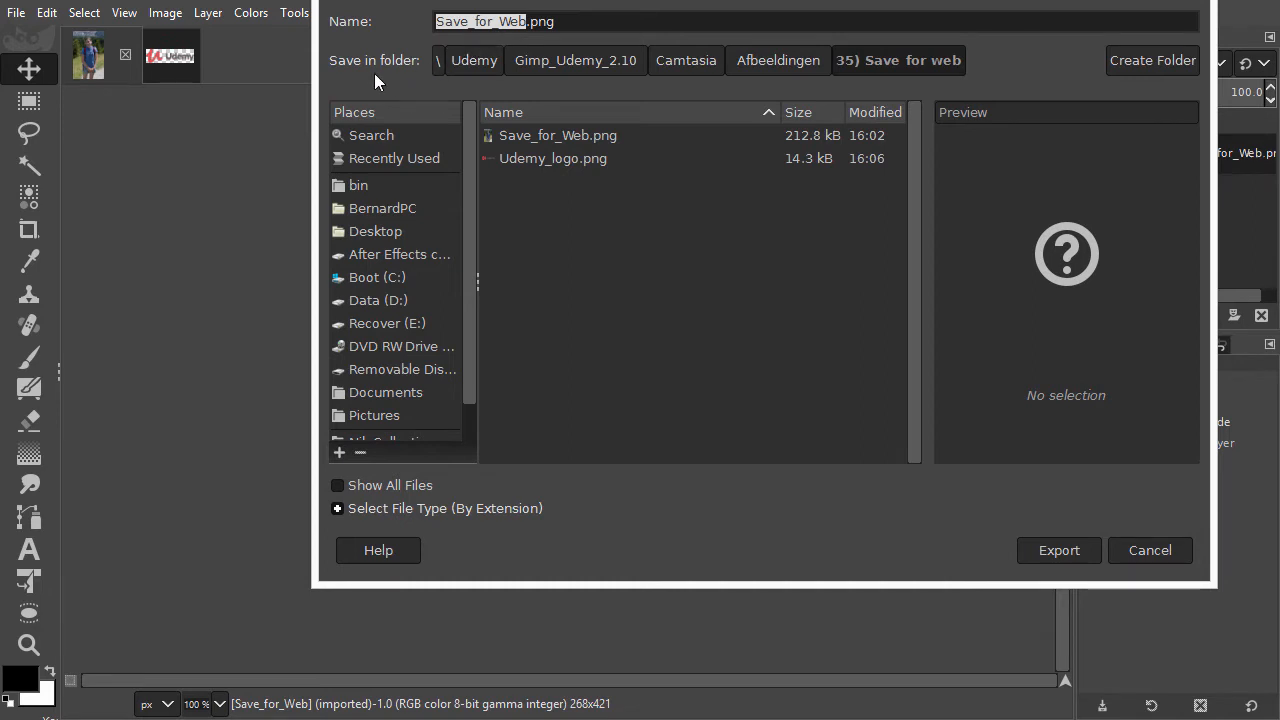
pyautogui.moveTo(416, 74)
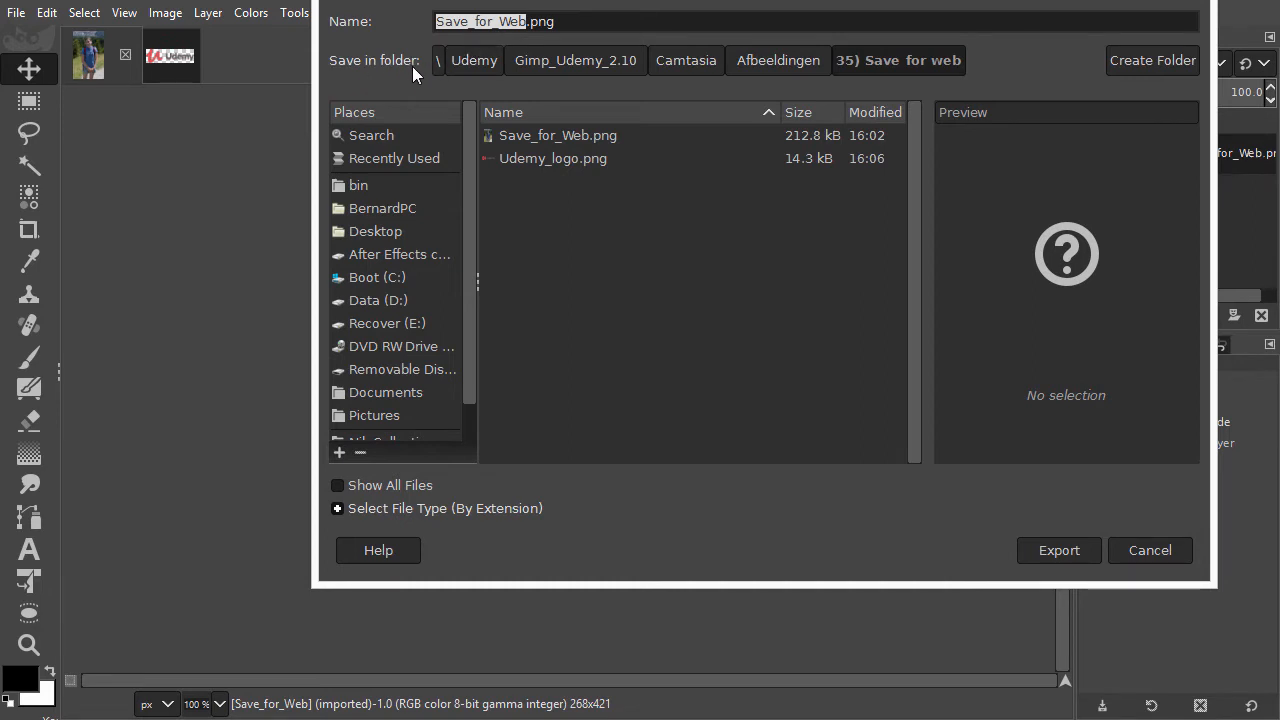
pyautogui.moveTo(376, 232)
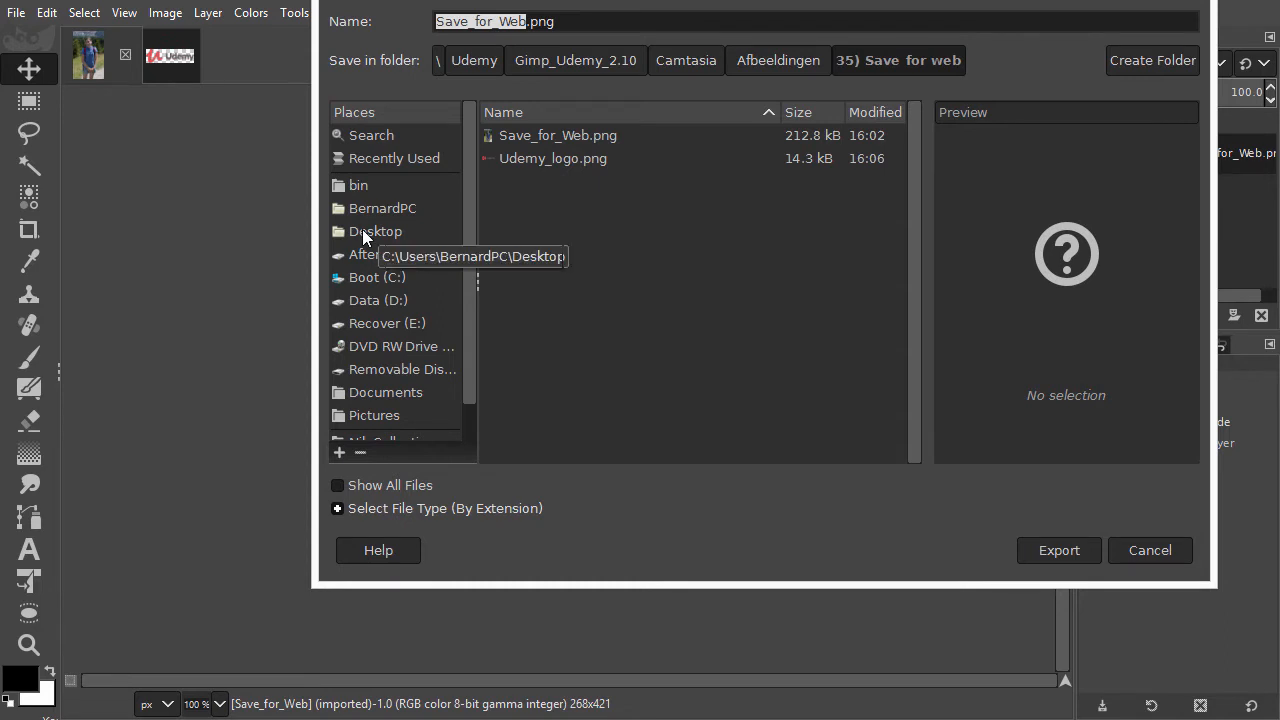
pyautogui.moveTo(372, 288)
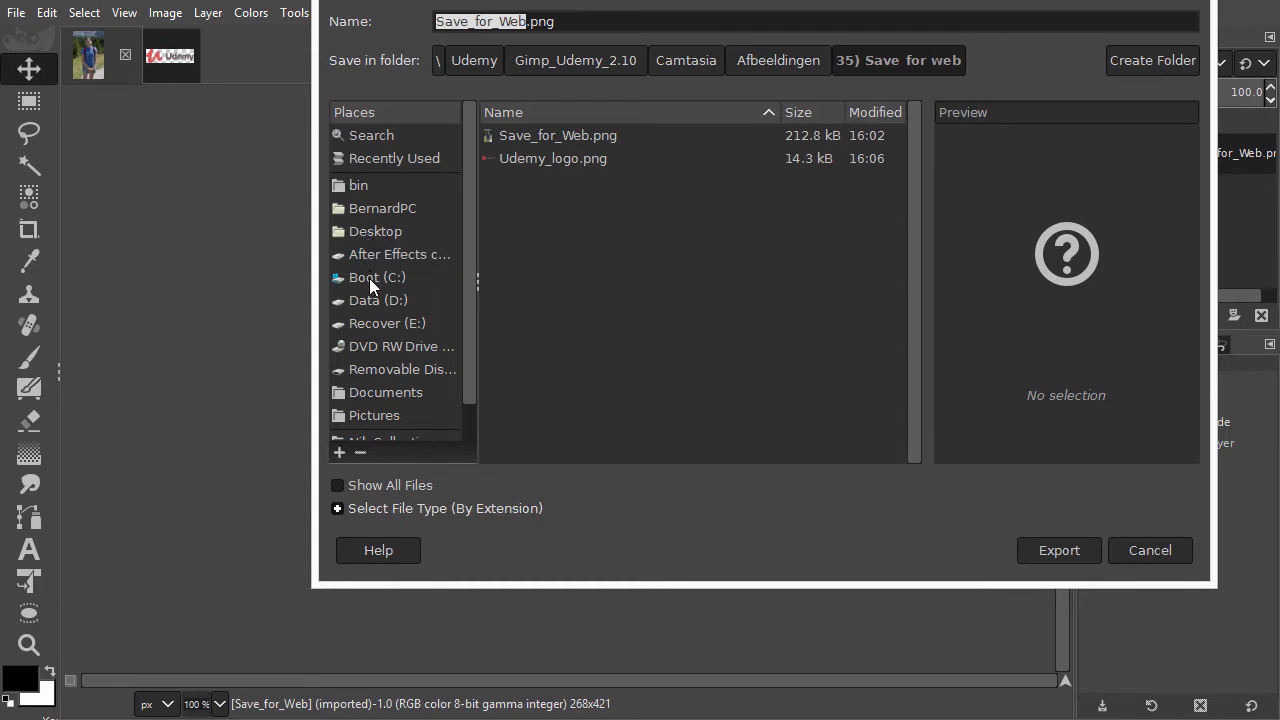
pyautogui.moveTo(474, 60)
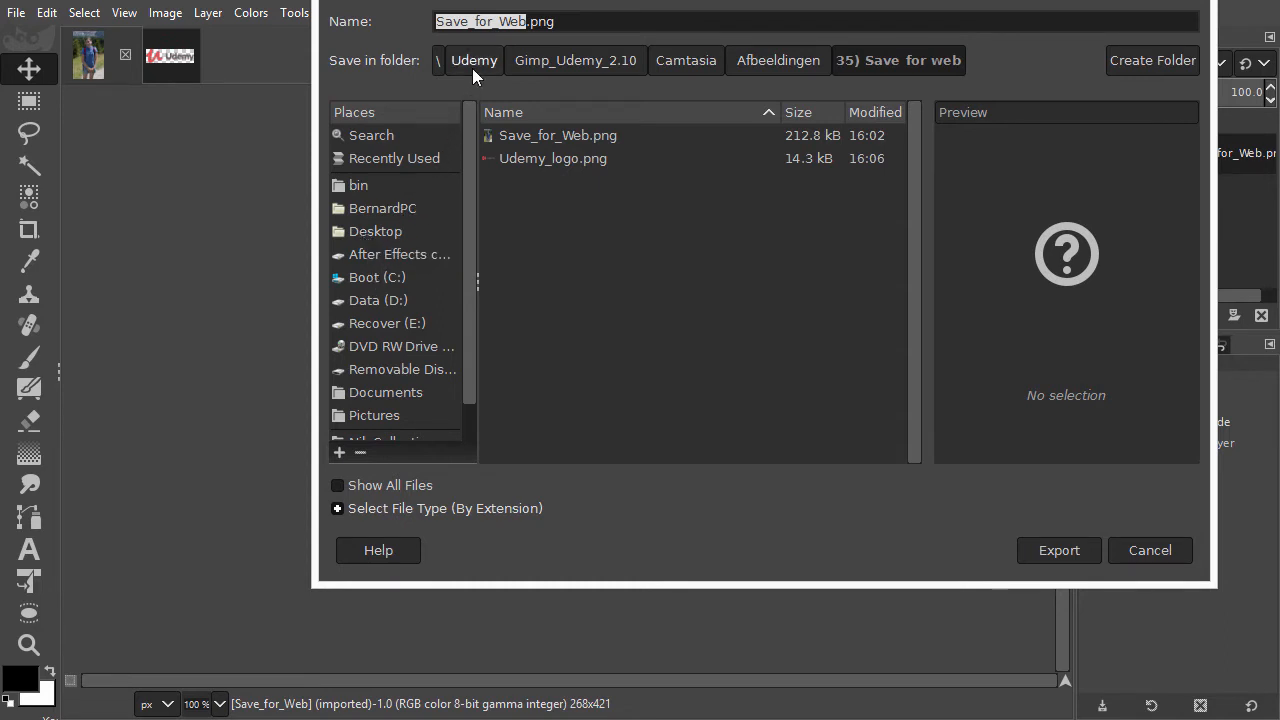
pyautogui.moveTo(610, 96)
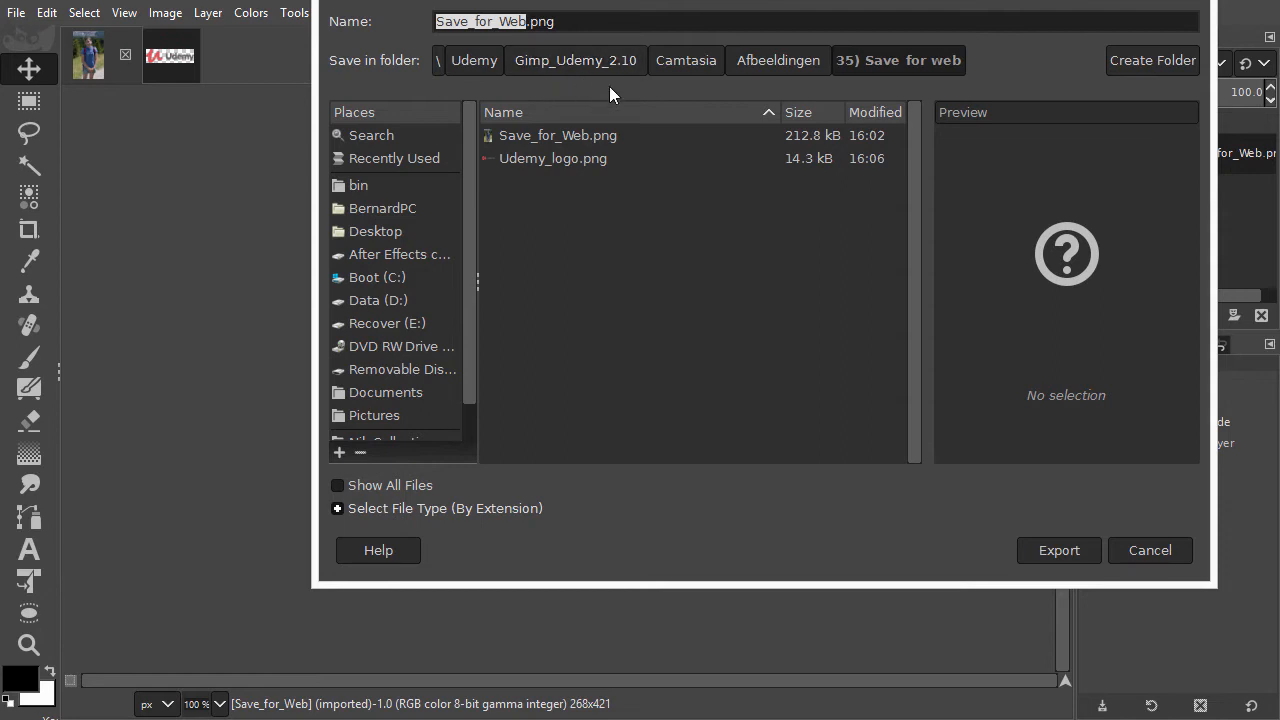
pyautogui.moveTo(790, 90)
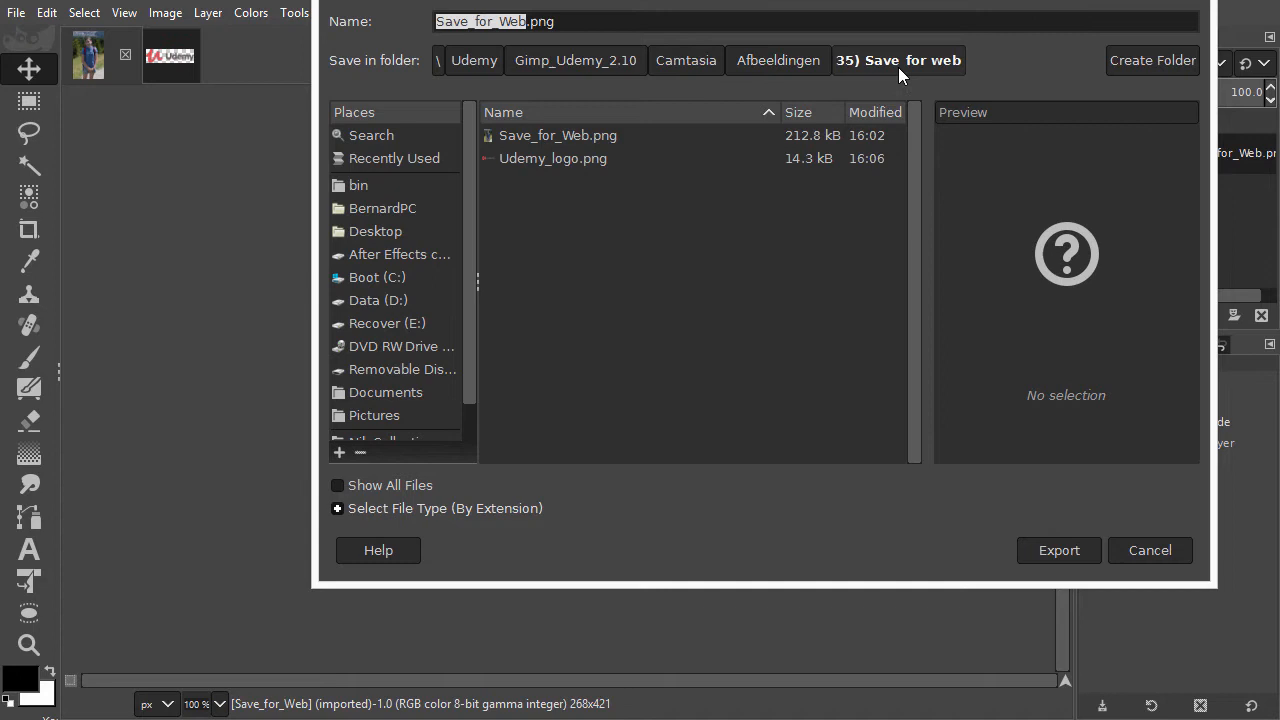
pyautogui.moveTo(508, 460)
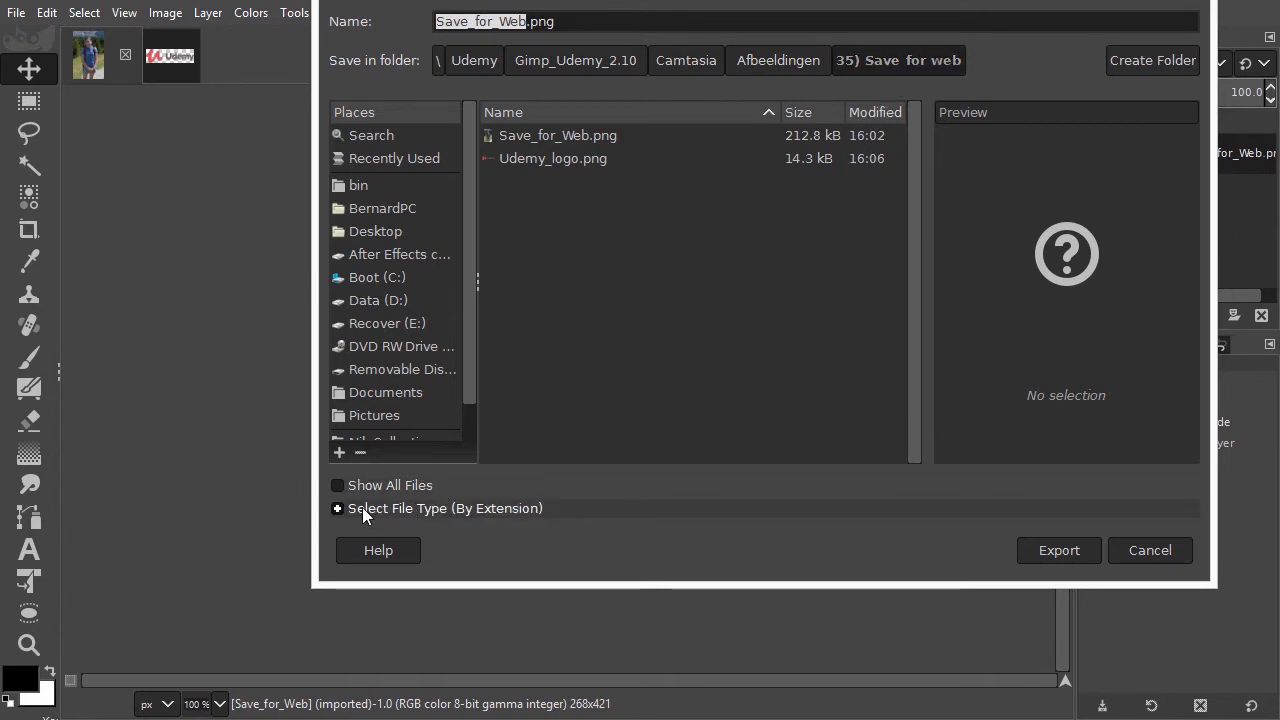
# Step: Pick JPEG image from the file type list as the photo's export format
pyautogui.click(336, 508)
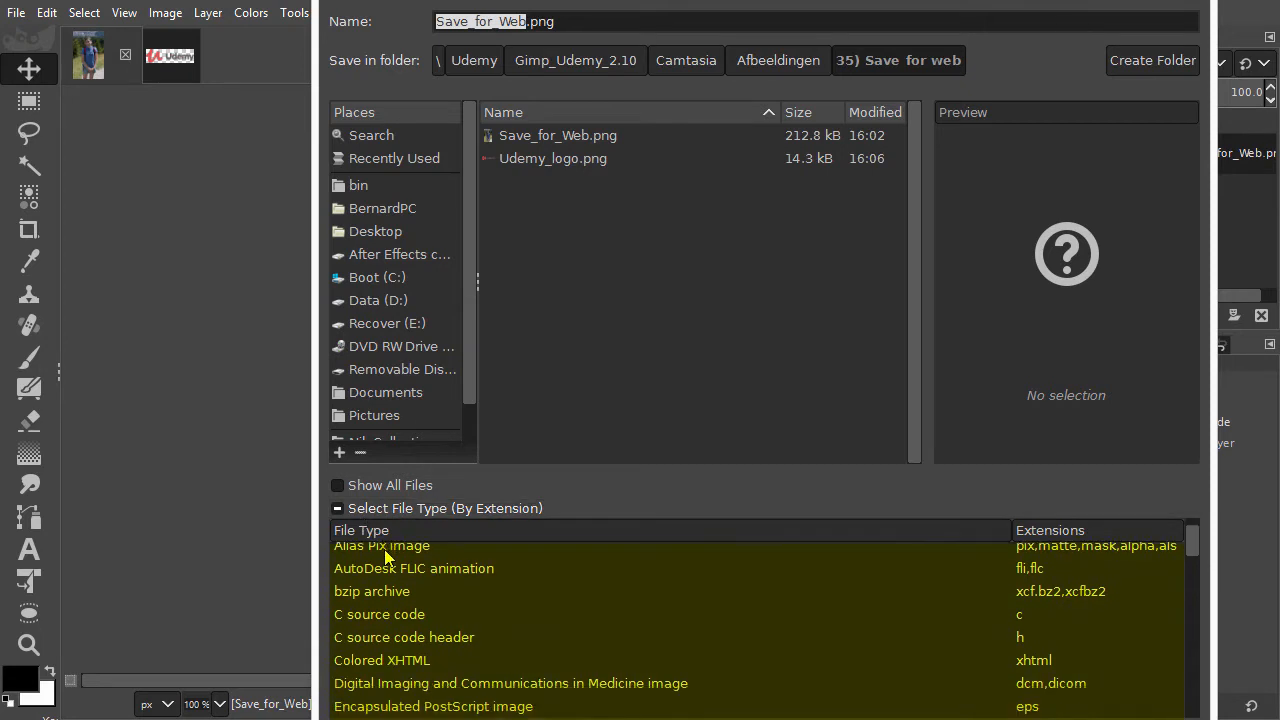
pyautogui.scroll(-3)
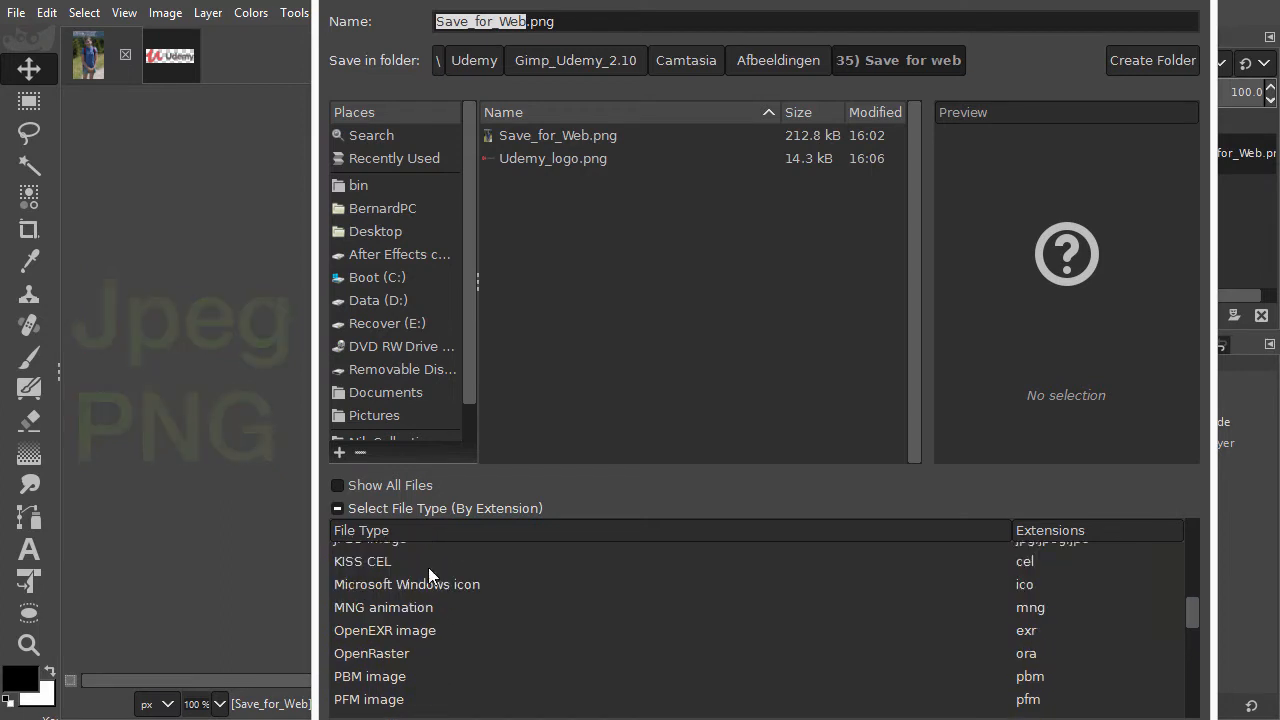
pyautogui.click(368, 568)
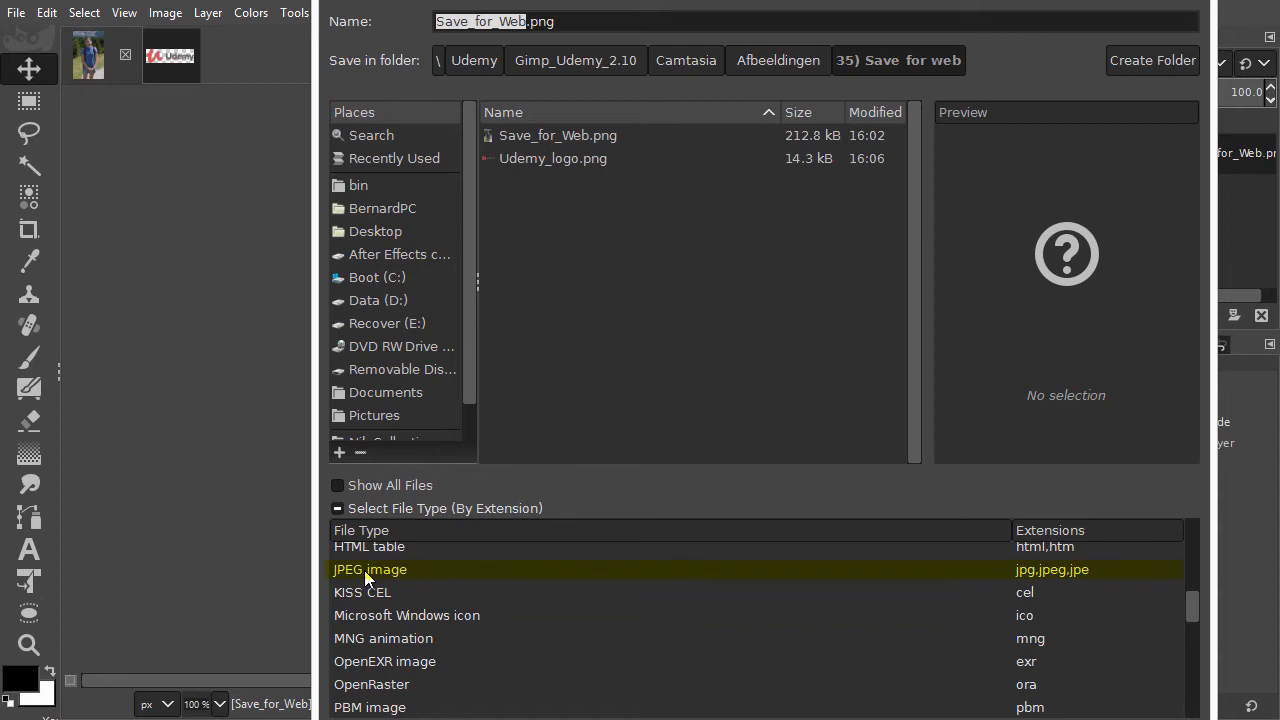
pyautogui.scroll(-3)
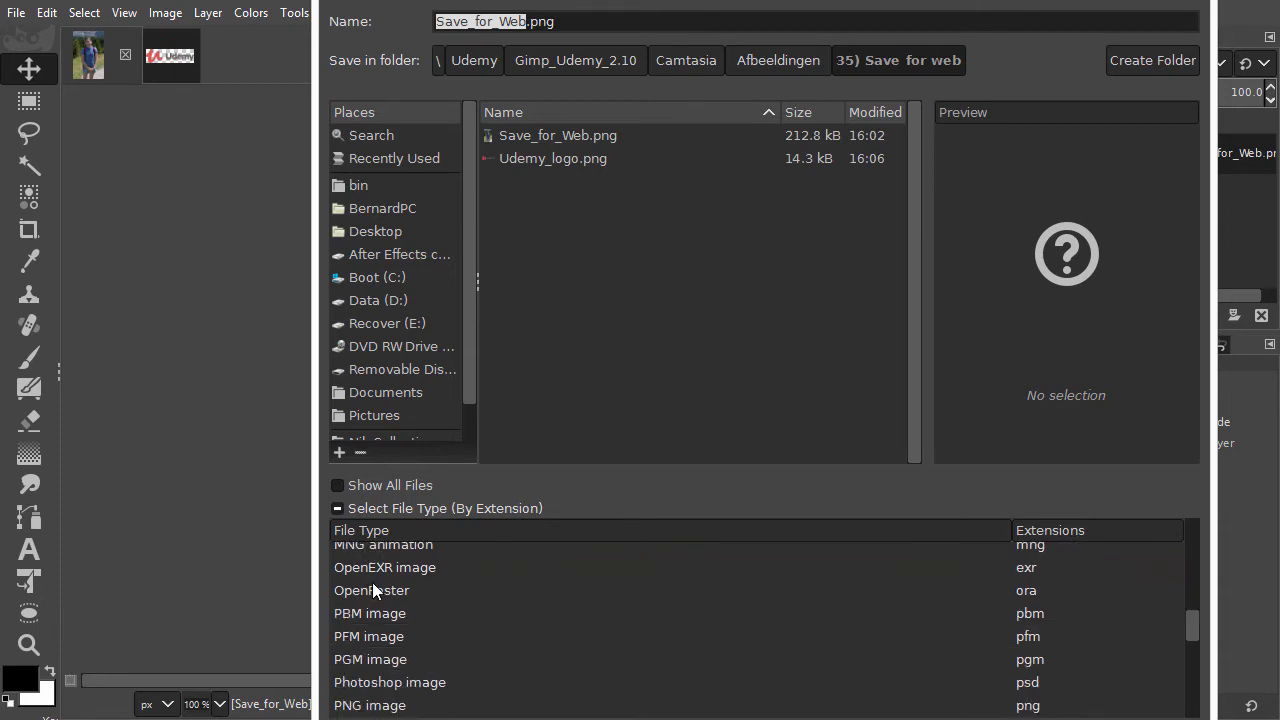
pyautogui.click(368, 674)
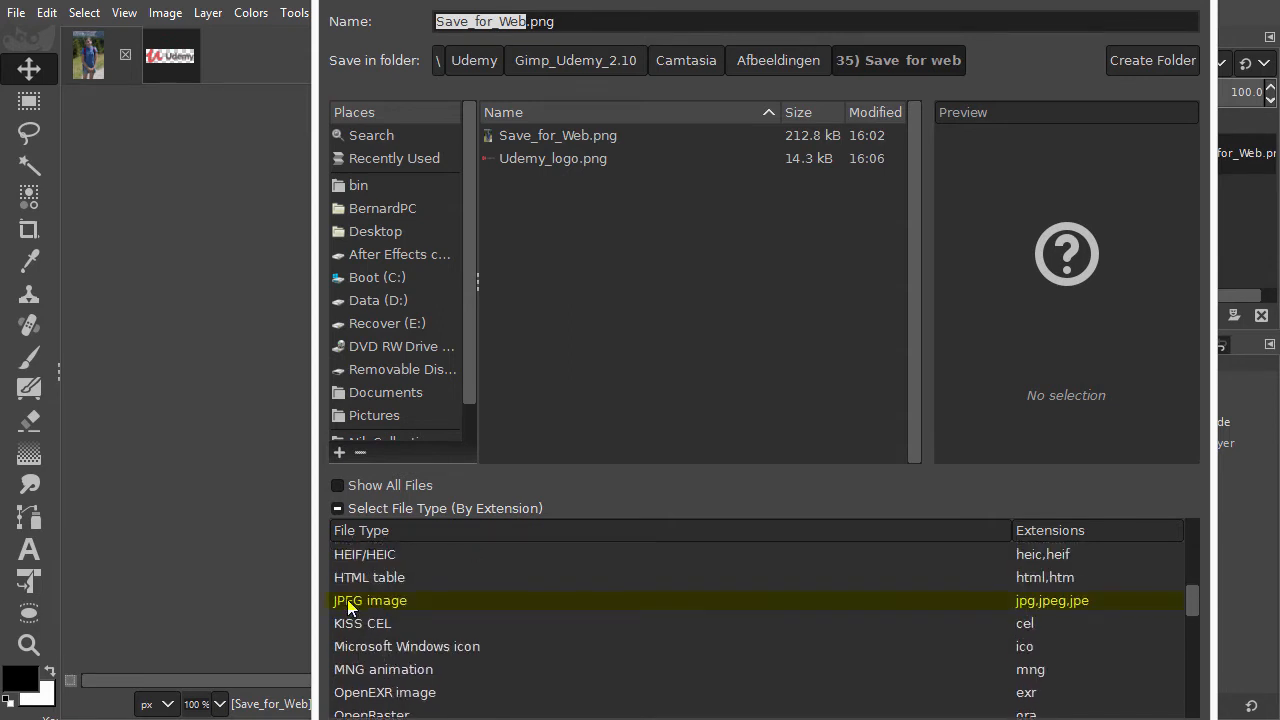
pyautogui.moveTo(396, 616)
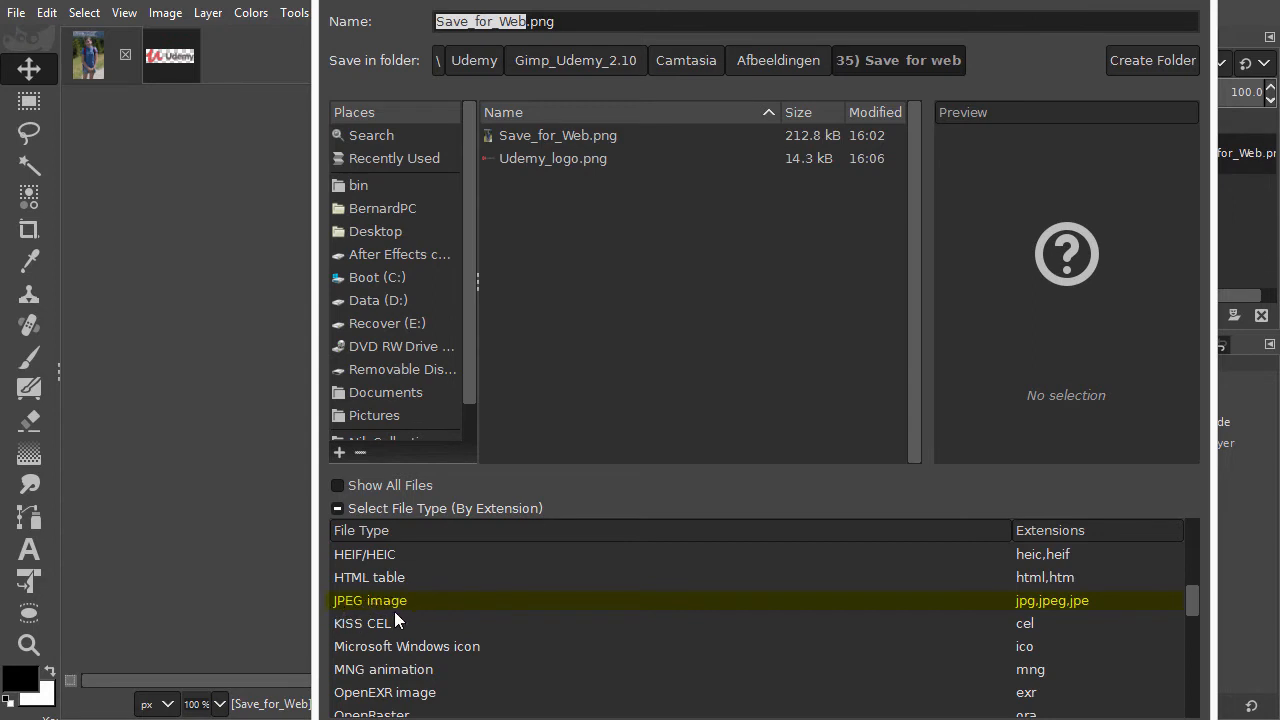
pyautogui.click(370, 600)
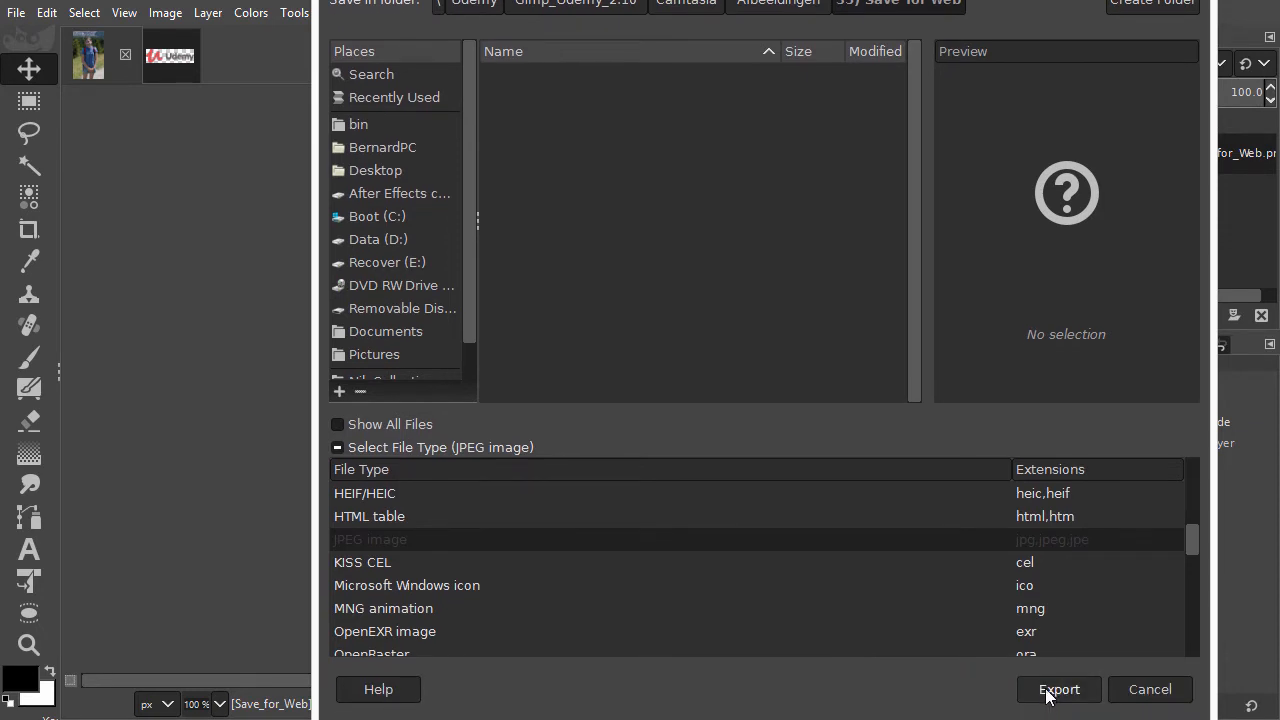
# Step: Proceed to the JPEG options and show the compressed preview in the image window
pyautogui.click(1058, 688)
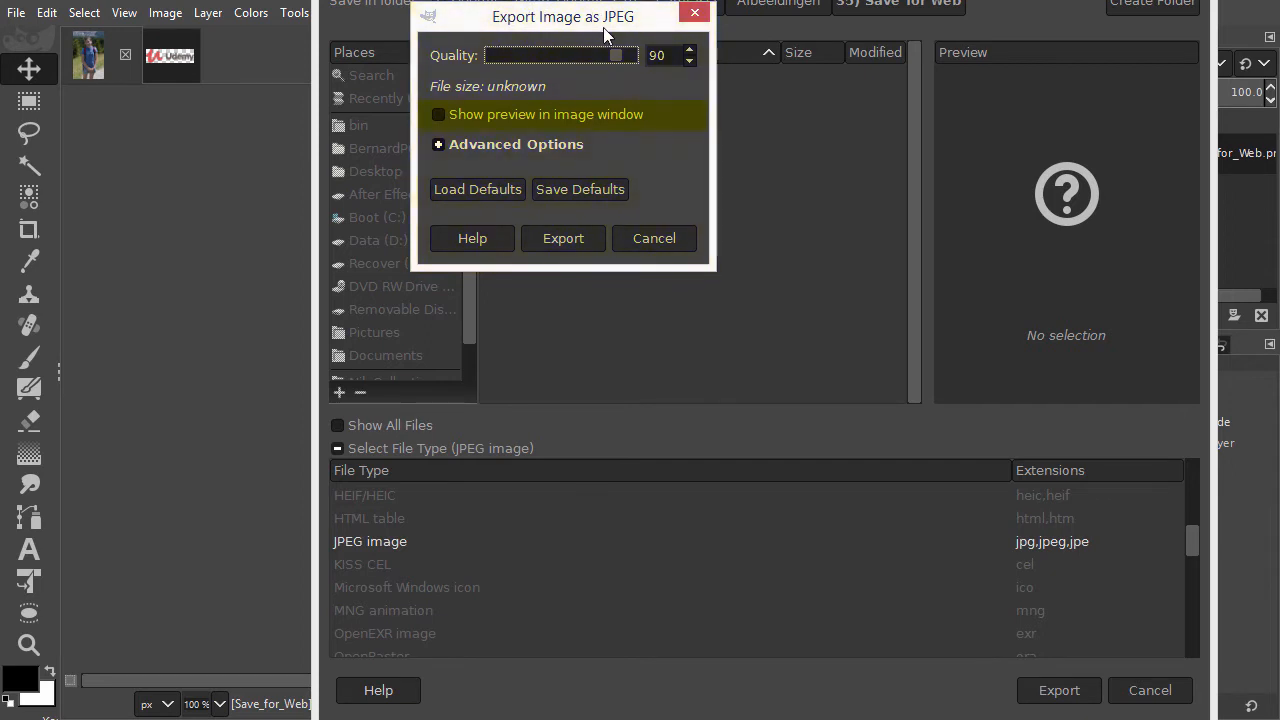
pyautogui.click(564, 238)
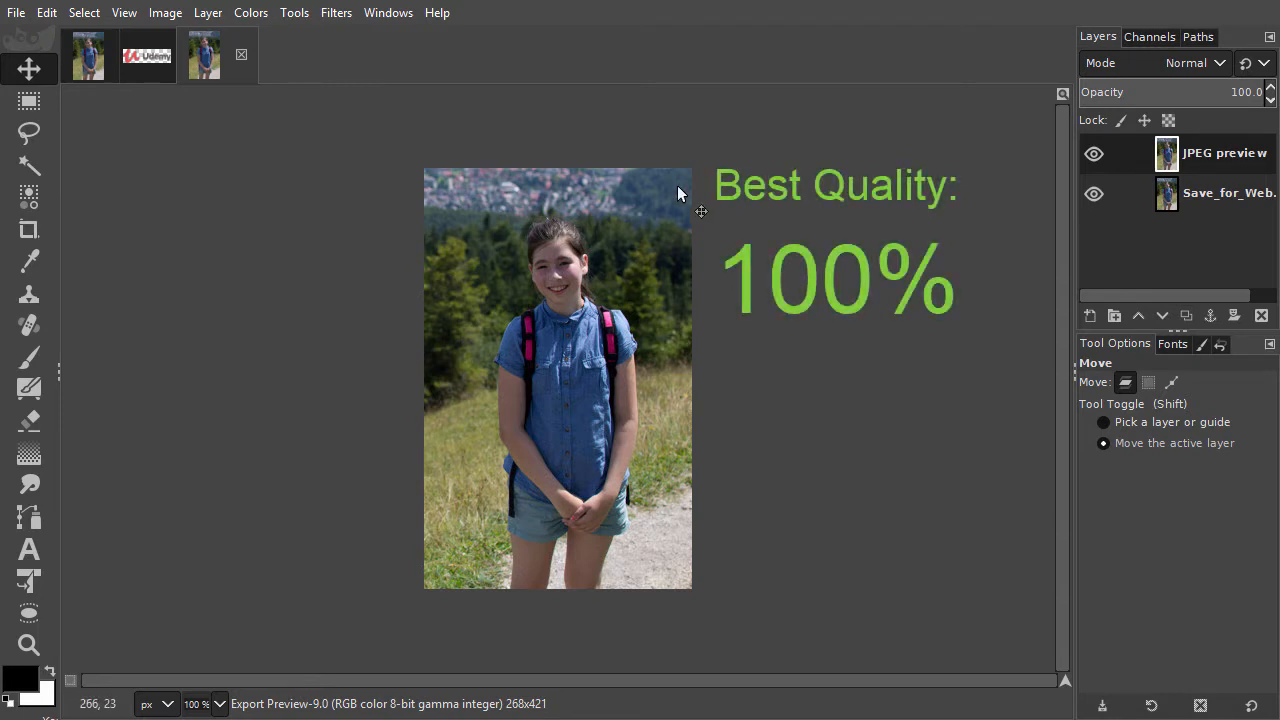
pyautogui.moveTo(728, 334)
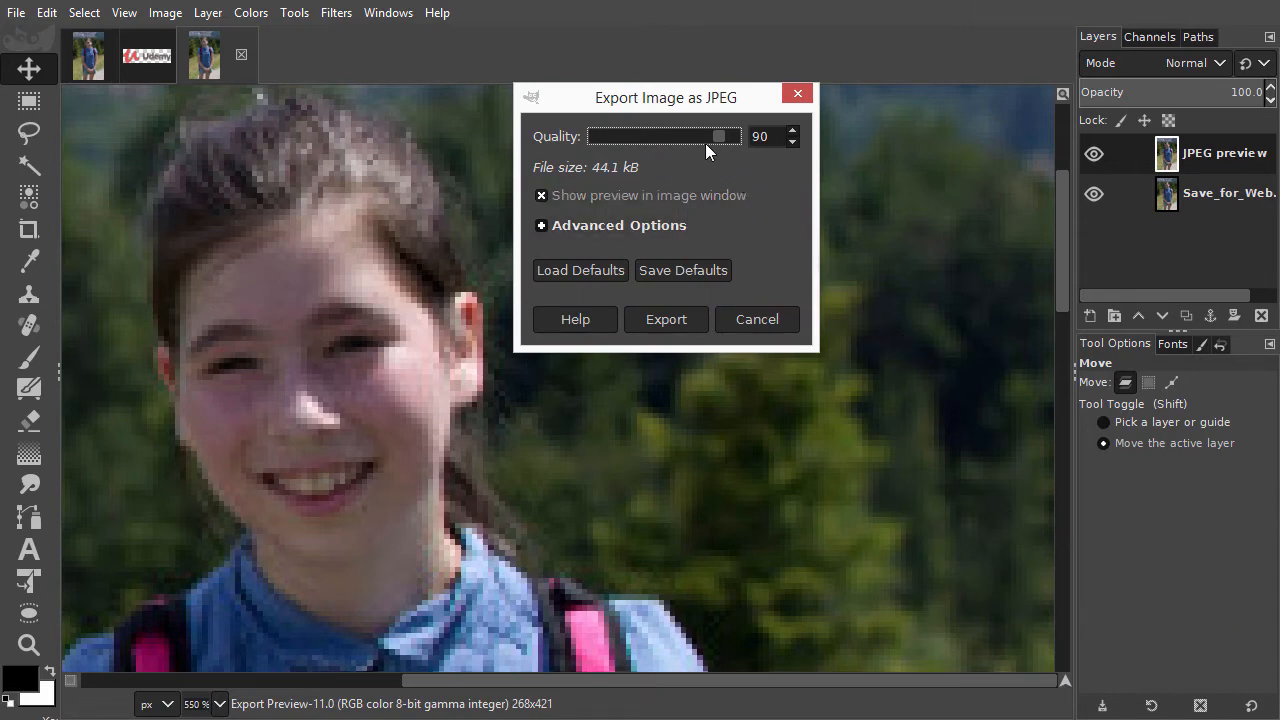
# Step: Lower the JPEG quality to 63 (about 21.0 kB) and toggle the preview to compare
pyautogui.moveTo(718, 136); pyautogui.dragTo(696, 136)
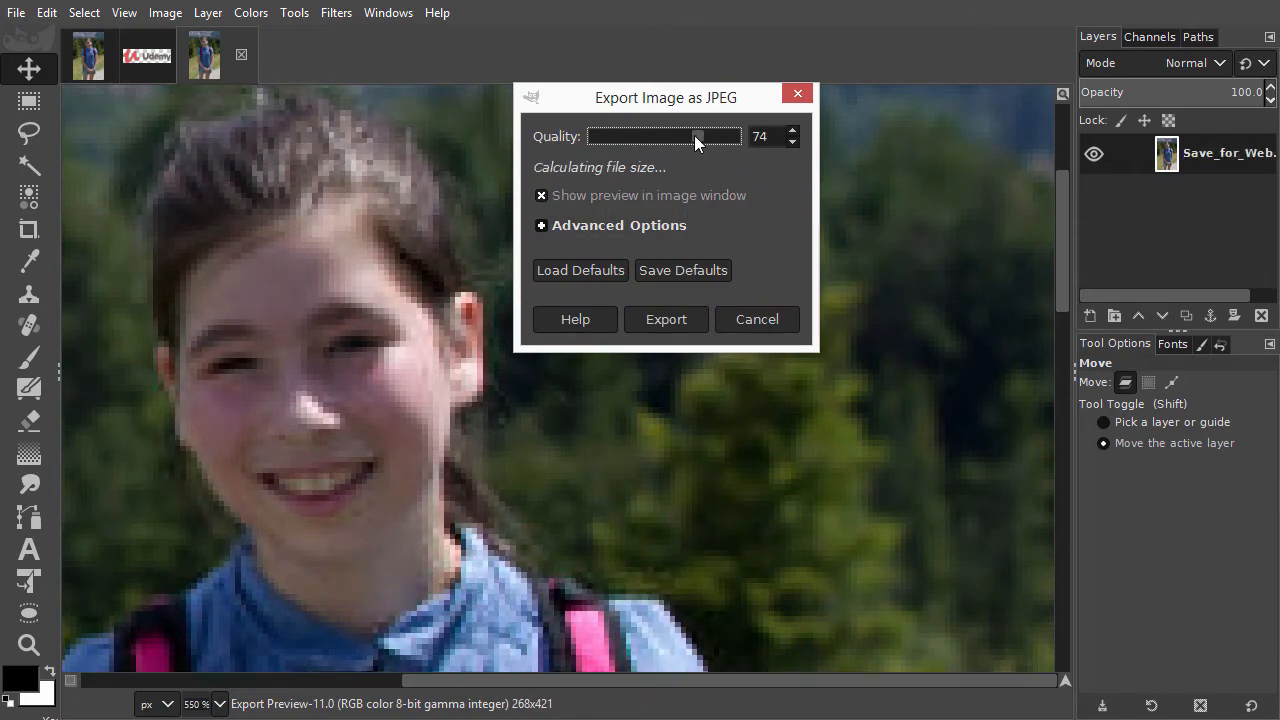
pyautogui.moveTo(696, 136); pyautogui.dragTo(680, 136)
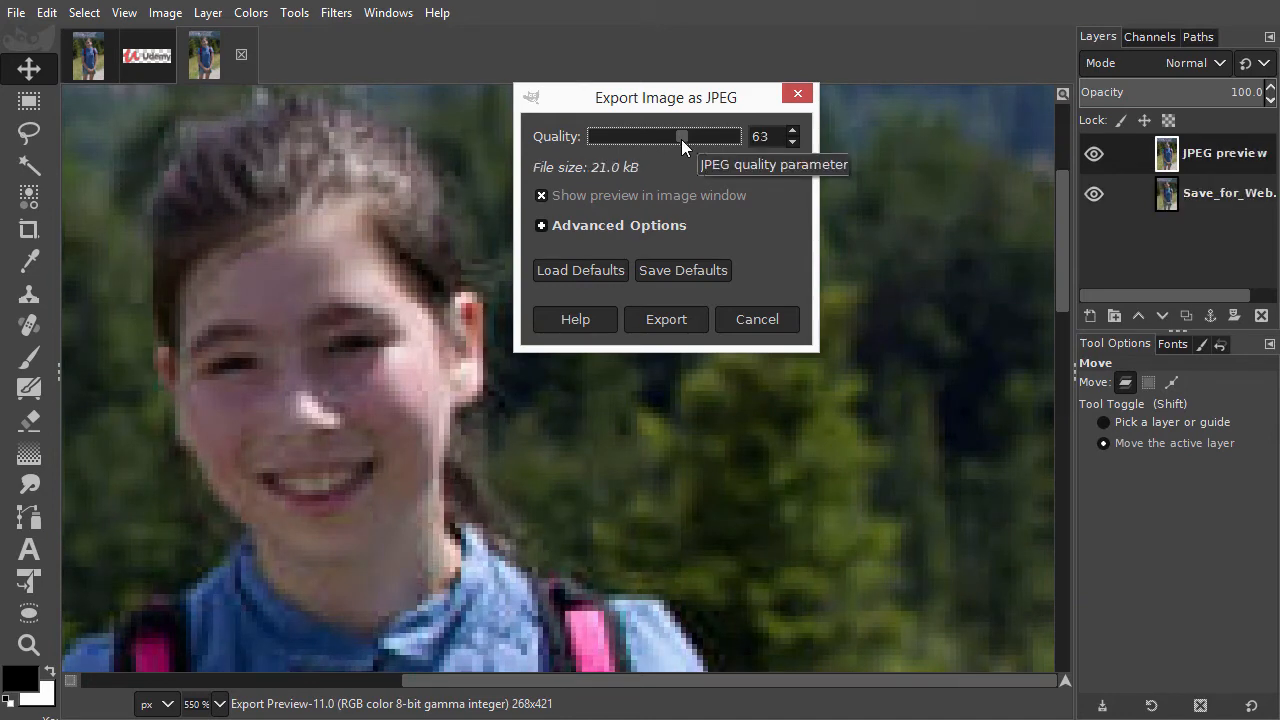
pyautogui.moveTo(548, 200)
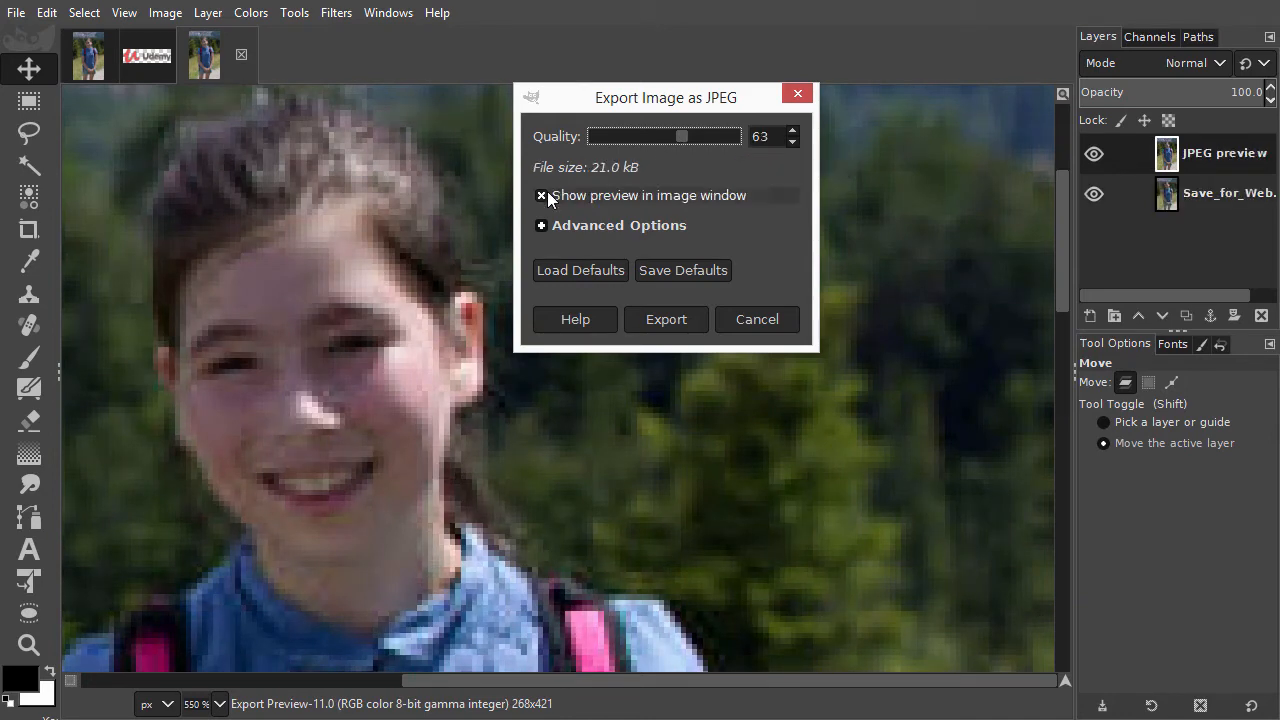
pyautogui.click(540, 196)
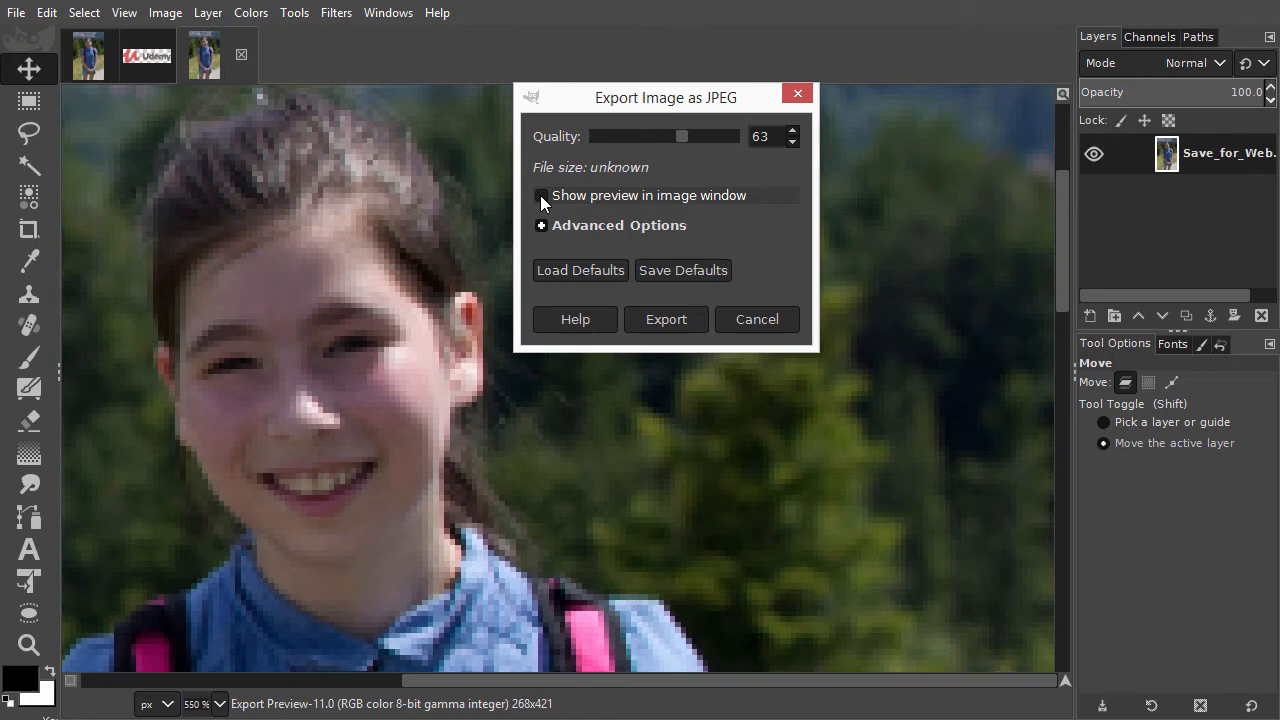
pyautogui.click(540, 196)
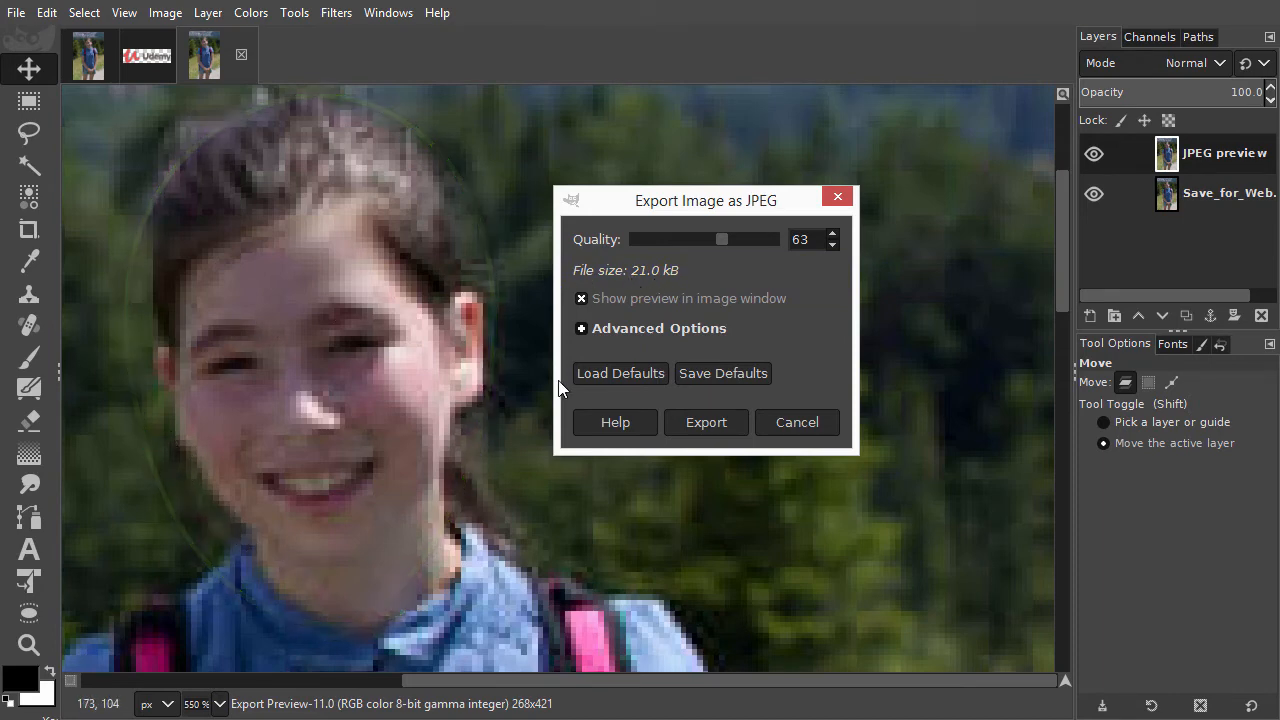
# Step: Raise the JPEG quality to 98 (about 95.3 kB) and toggle the preview repeatedly to compare
pyautogui.moveTo(722, 240); pyautogui.dragTo(776, 240)
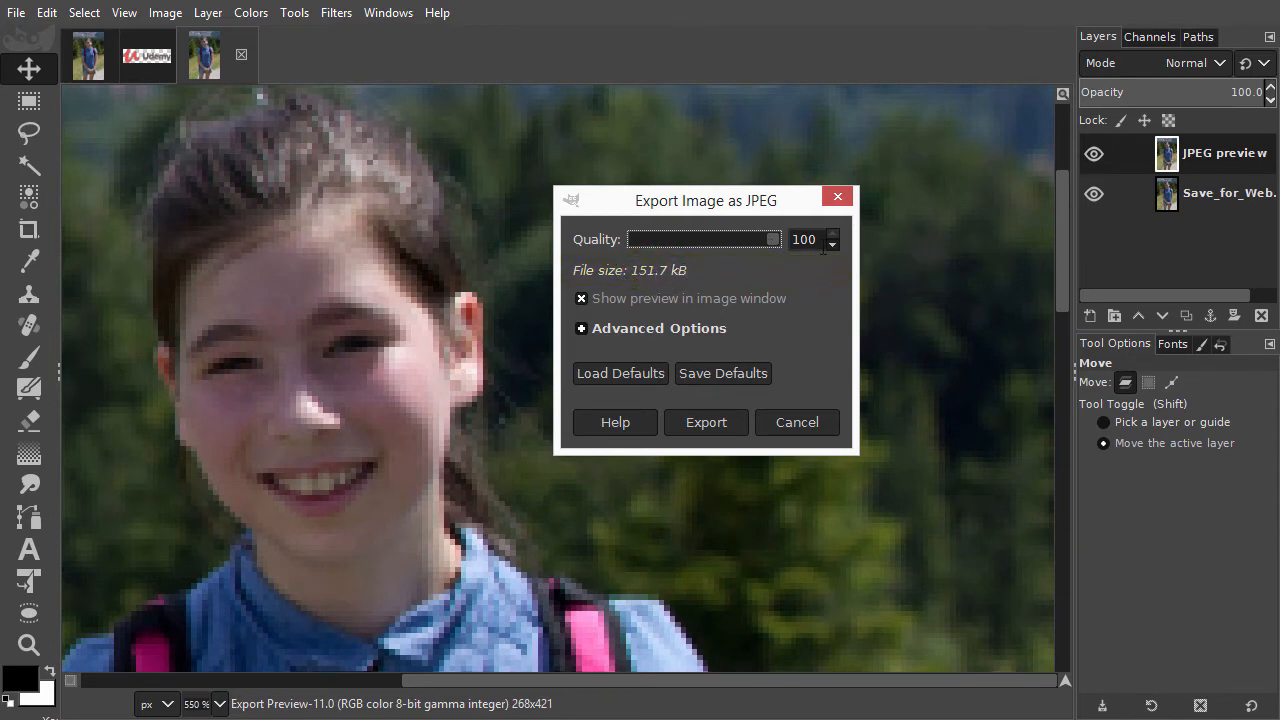
pyautogui.click(832, 244)
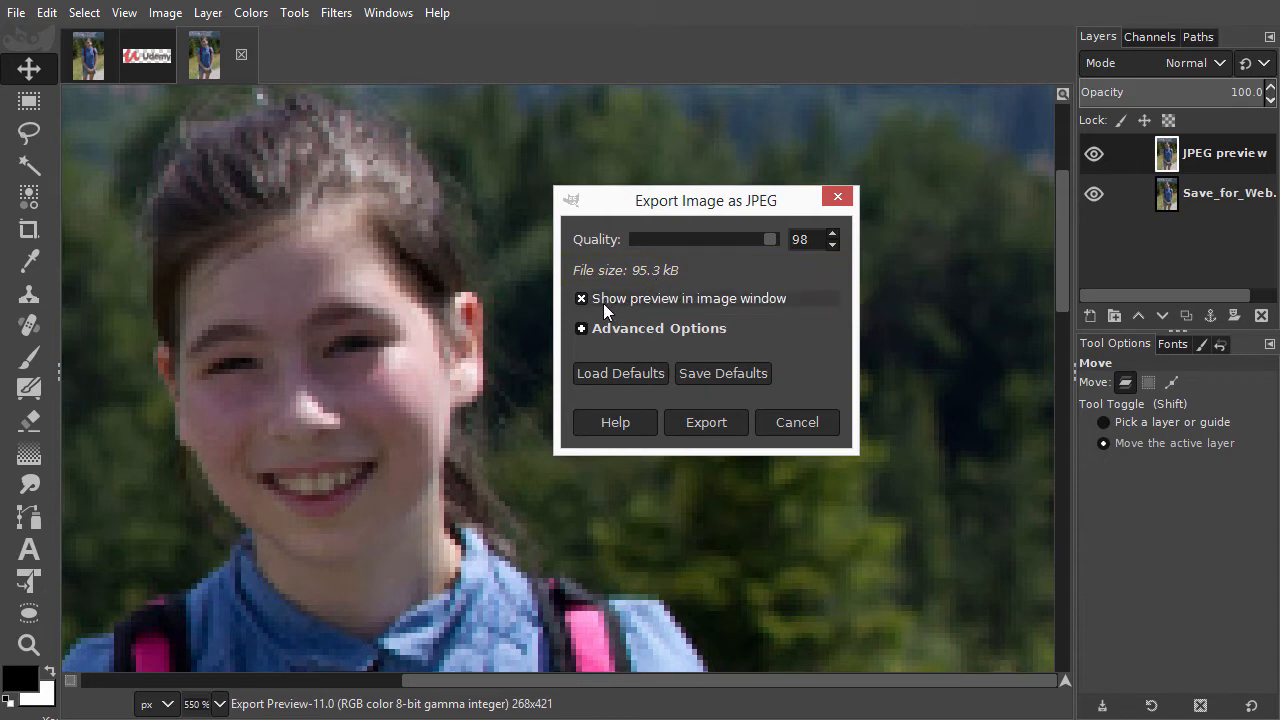
pyautogui.click(580, 298)
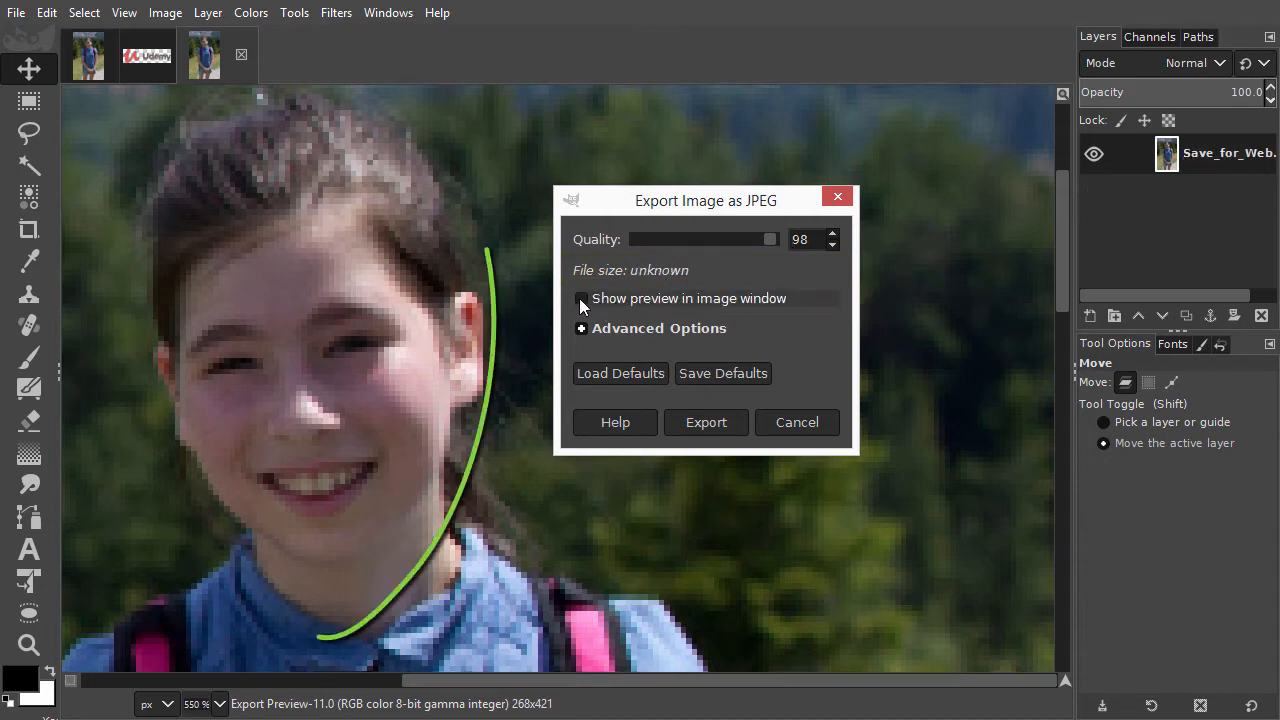
pyautogui.click(580, 298)
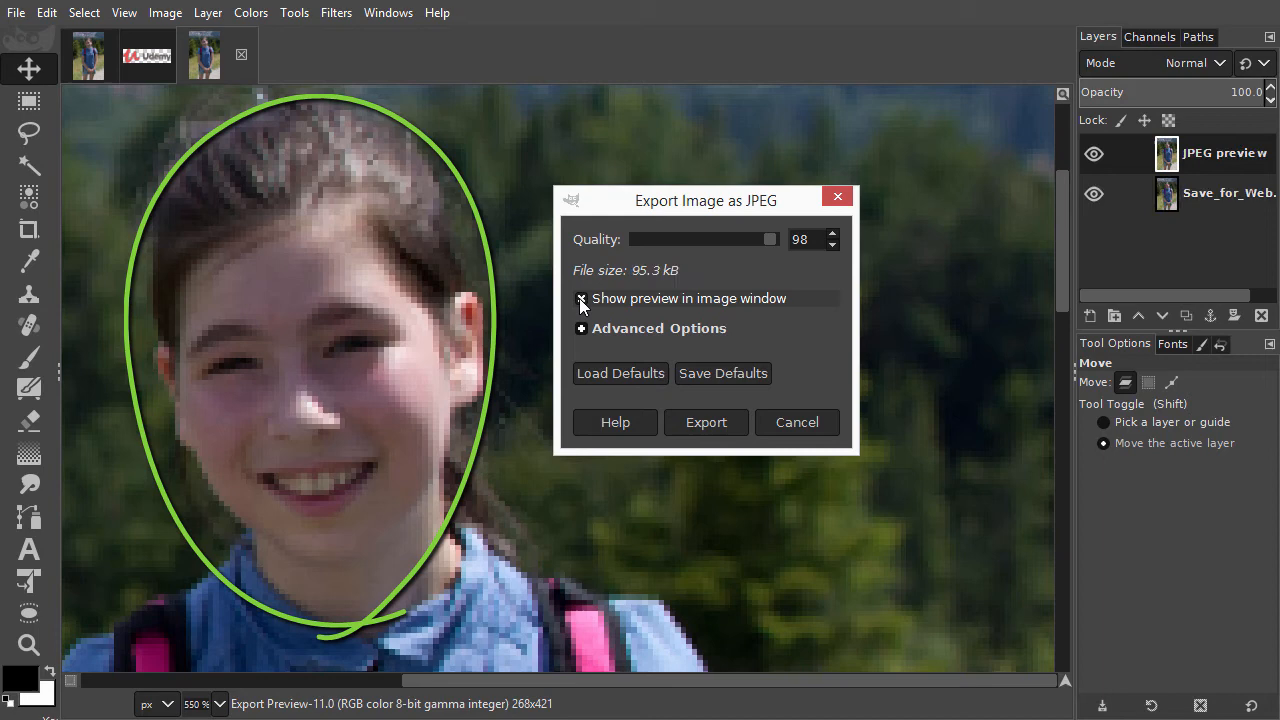
pyautogui.click(580, 298)
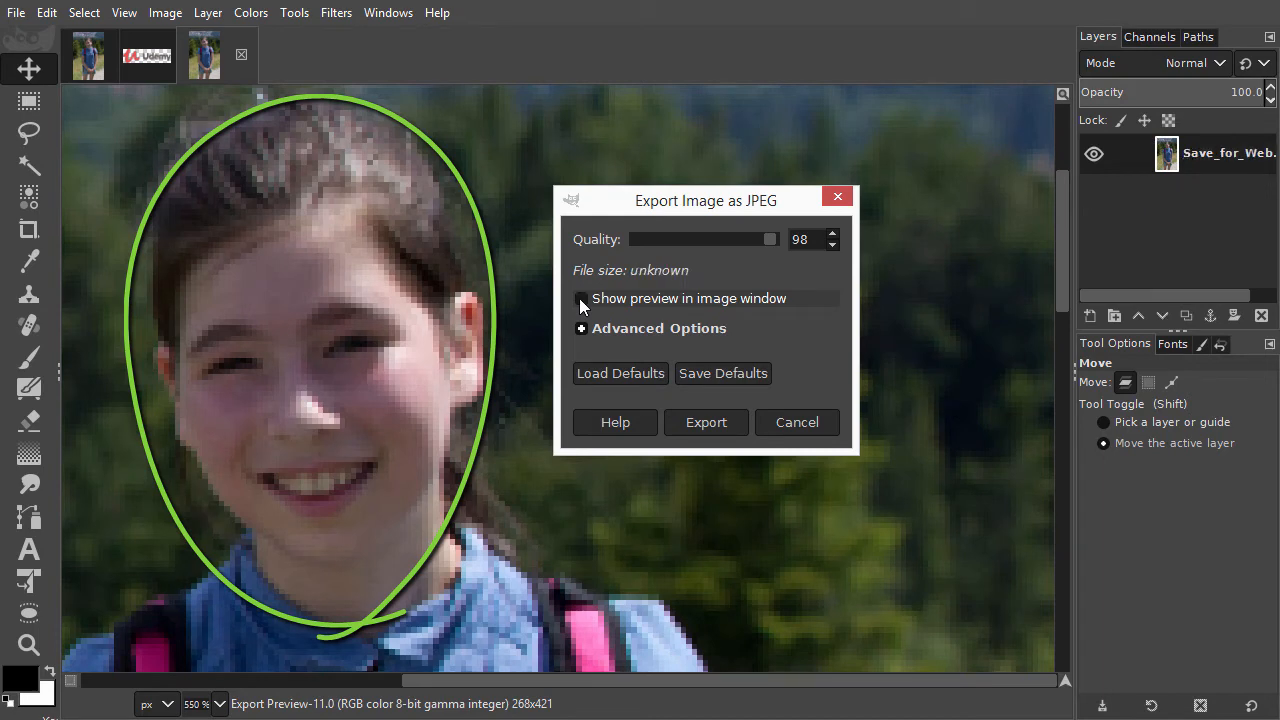
pyautogui.click(580, 298)
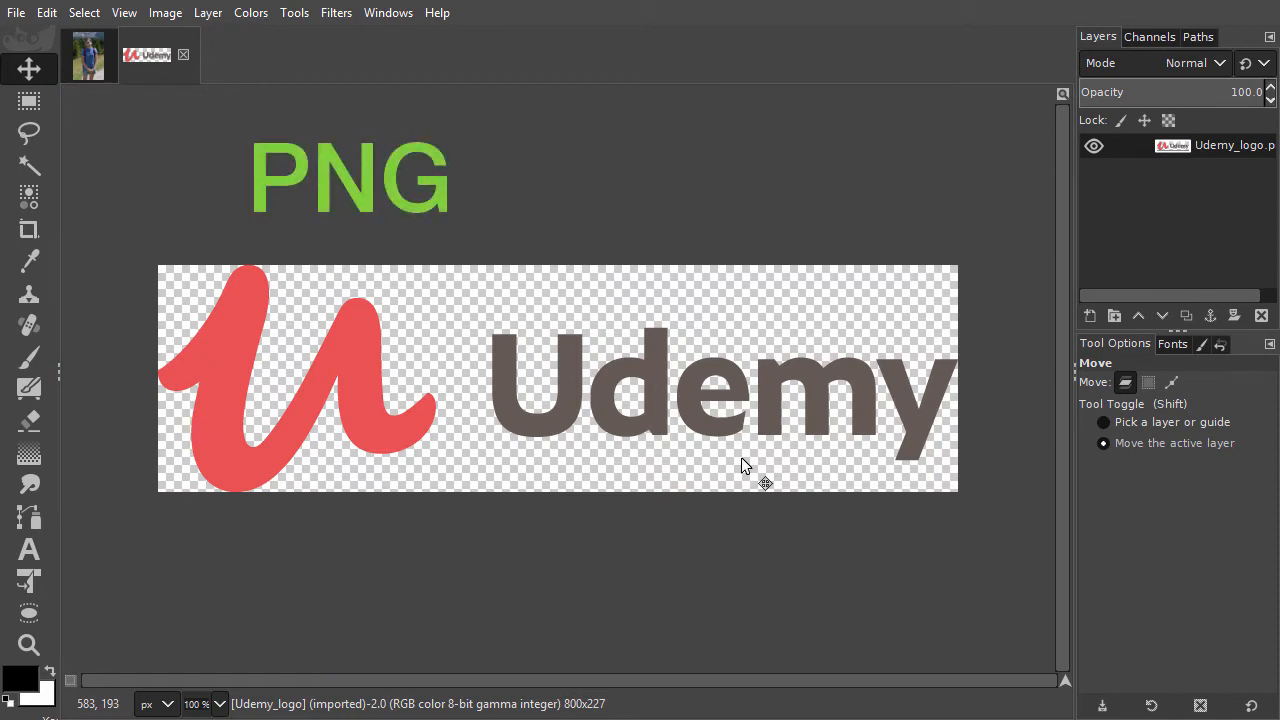
# Step: Note '= lossless', leave the JPEG dialog and return to the Save_for_Web photo
pyautogui.write('= lossless')
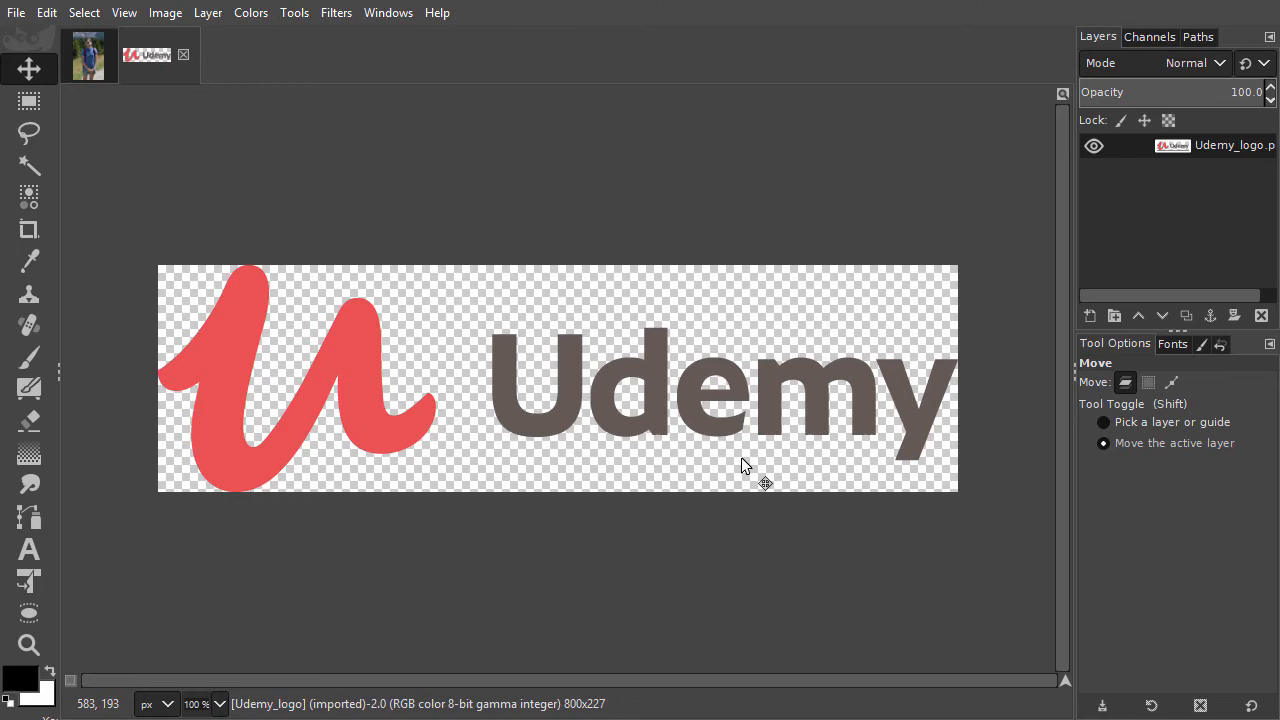
pyautogui.moveTo(744, 474)
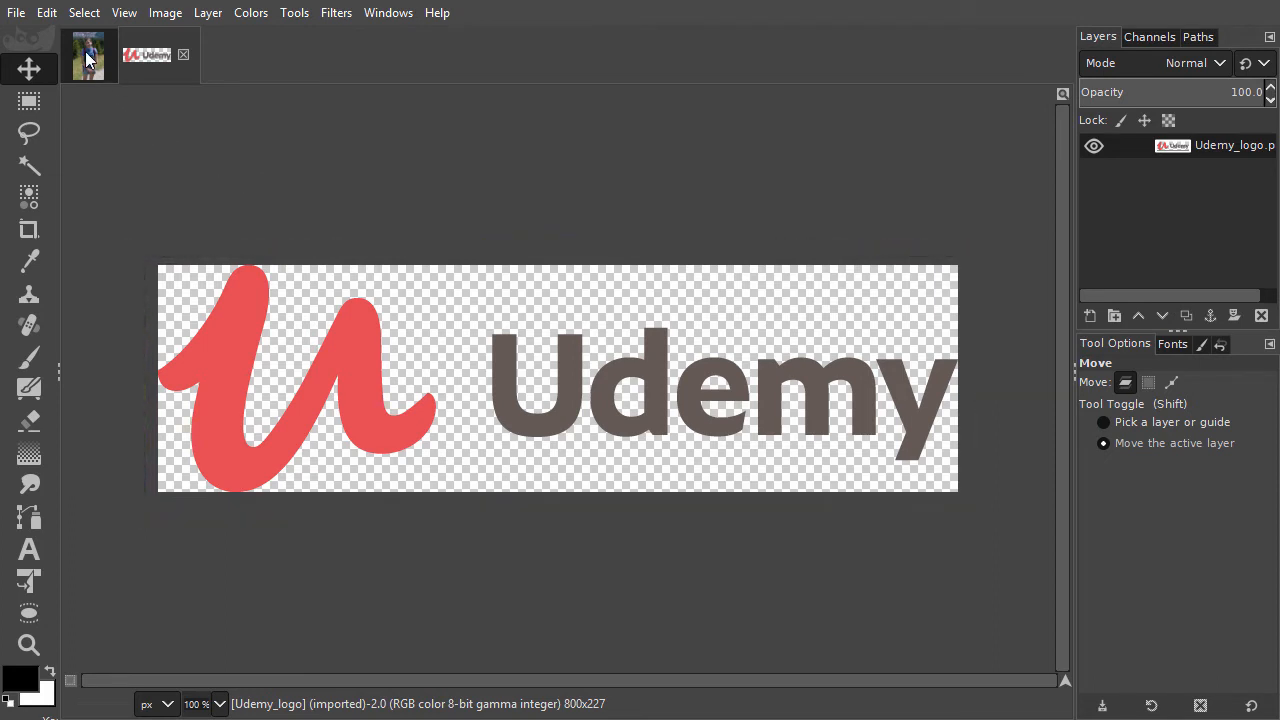
pyautogui.click(88, 56)
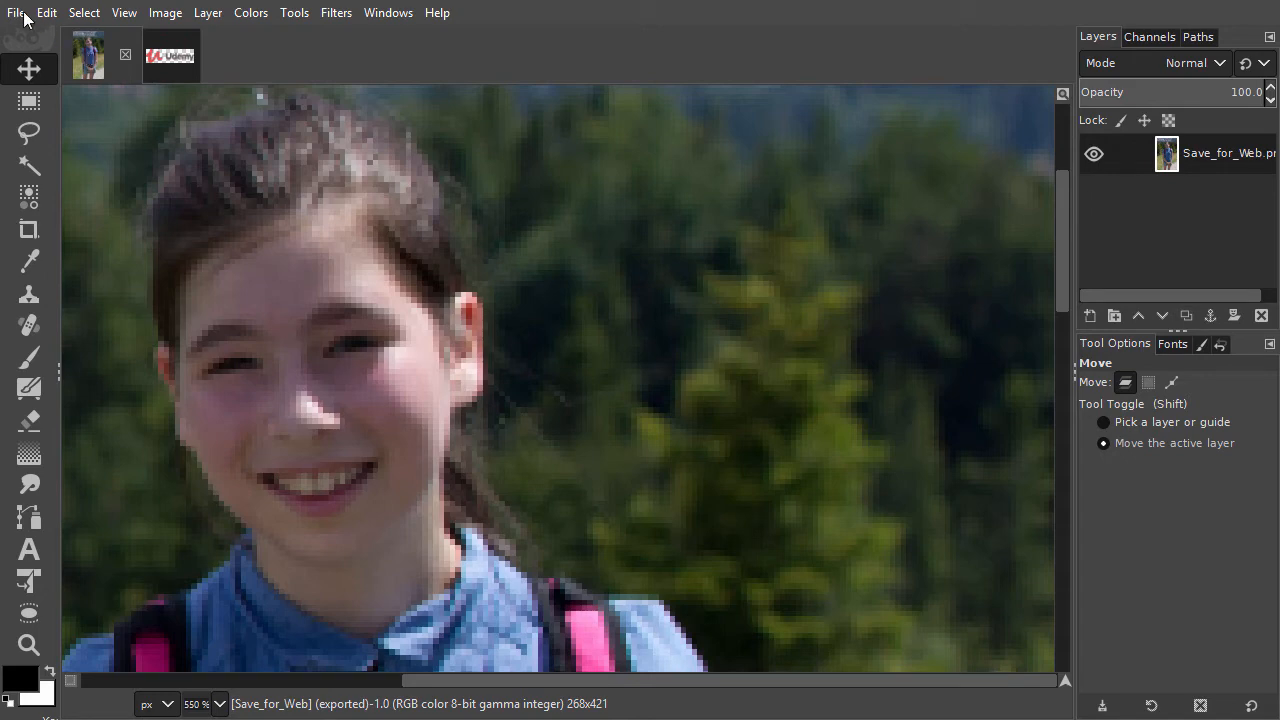
# Step: Export the photo again as PNG image named Save_for_Web2.png, reaching the PNG options at compression 9
pyautogui.click(16, 12)
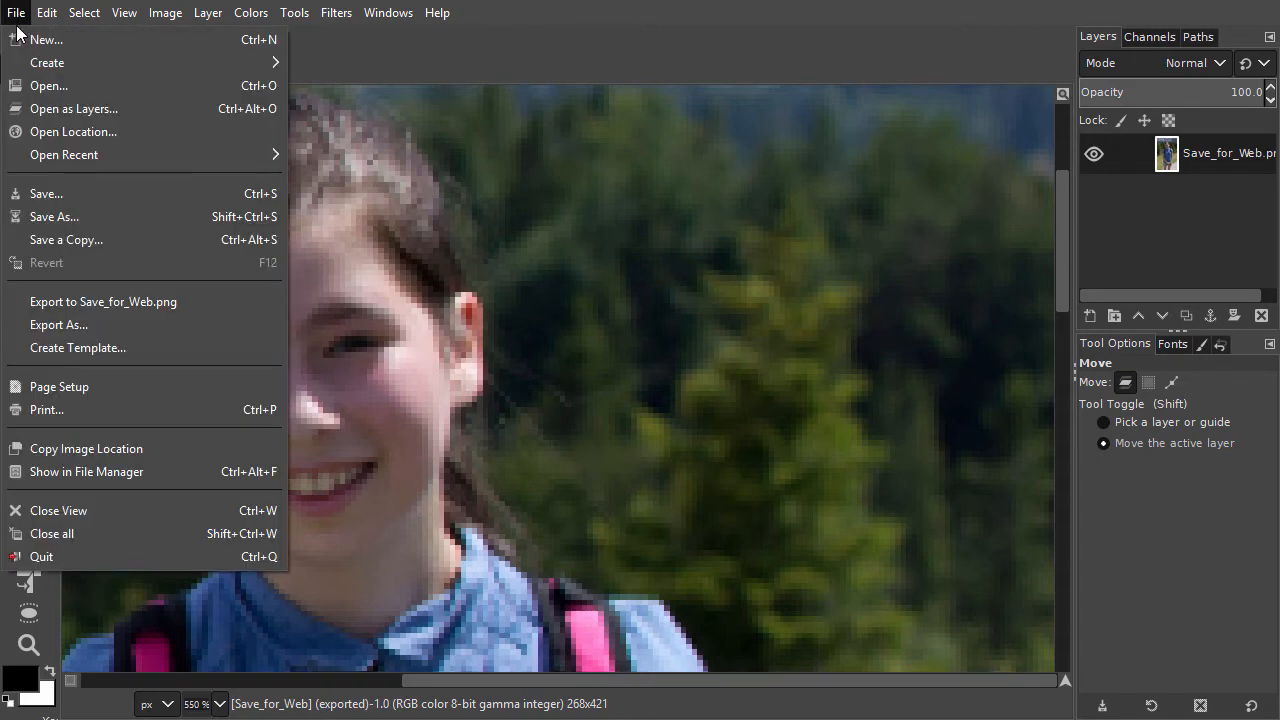
pyautogui.click(58, 324)
pyautogui.write('Save_for_Web2.png')
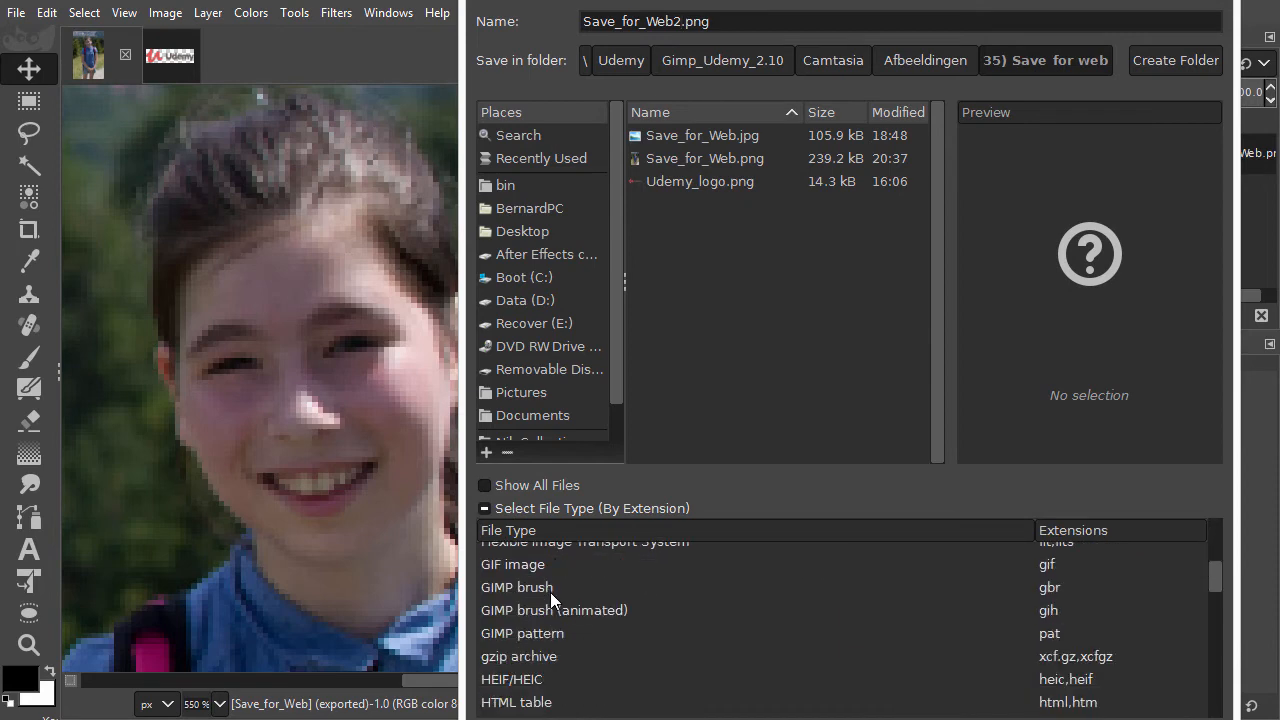
pyautogui.scroll(-3)
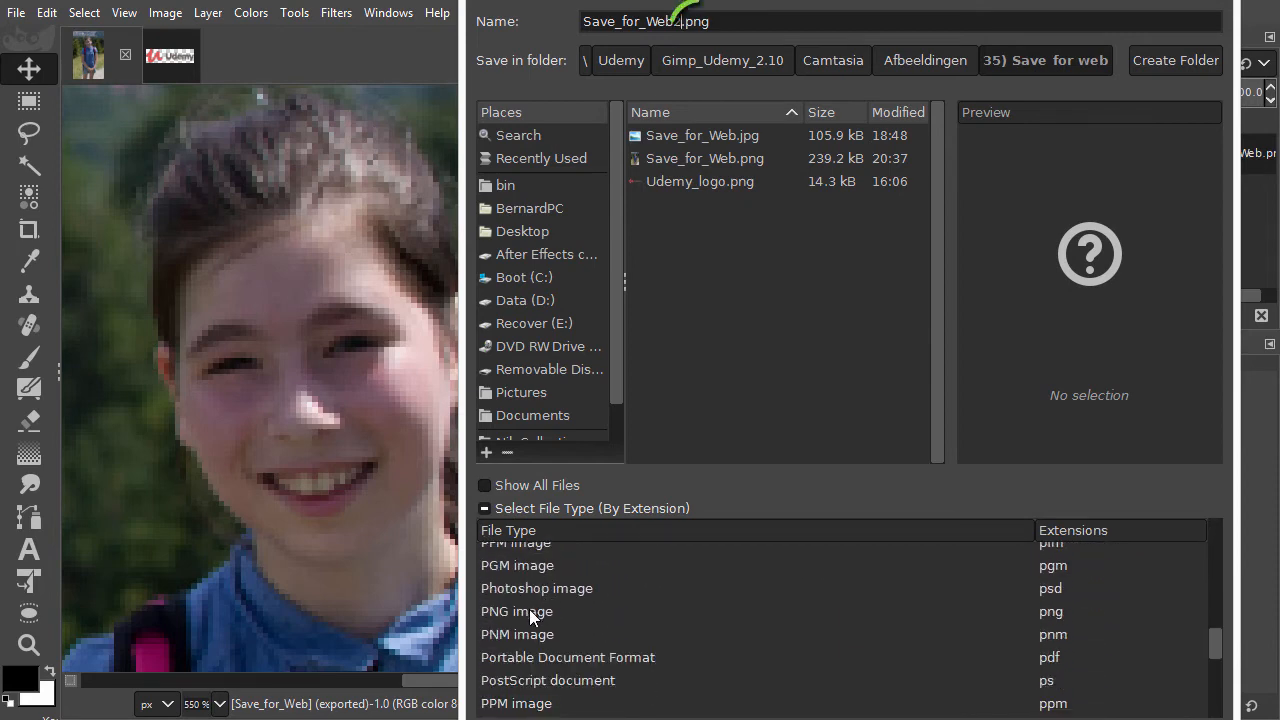
pyautogui.click(516, 612)
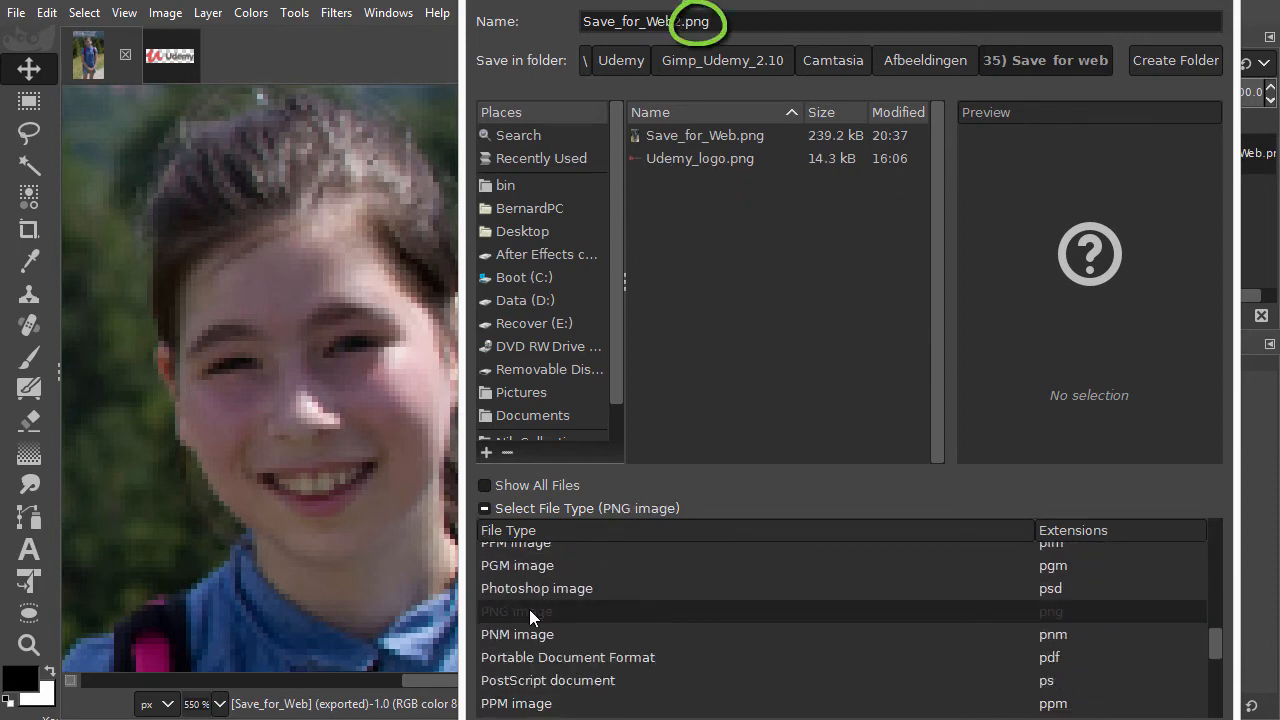
pyautogui.write('2')
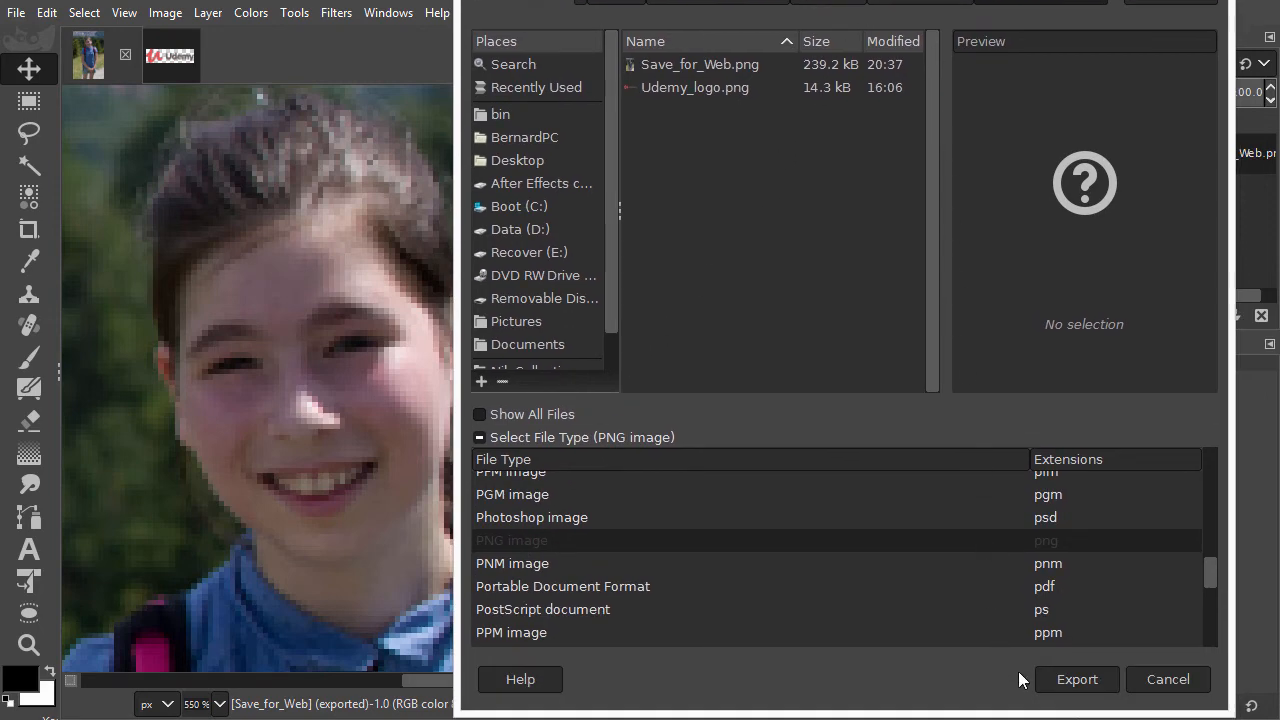
pyautogui.click(512, 540)
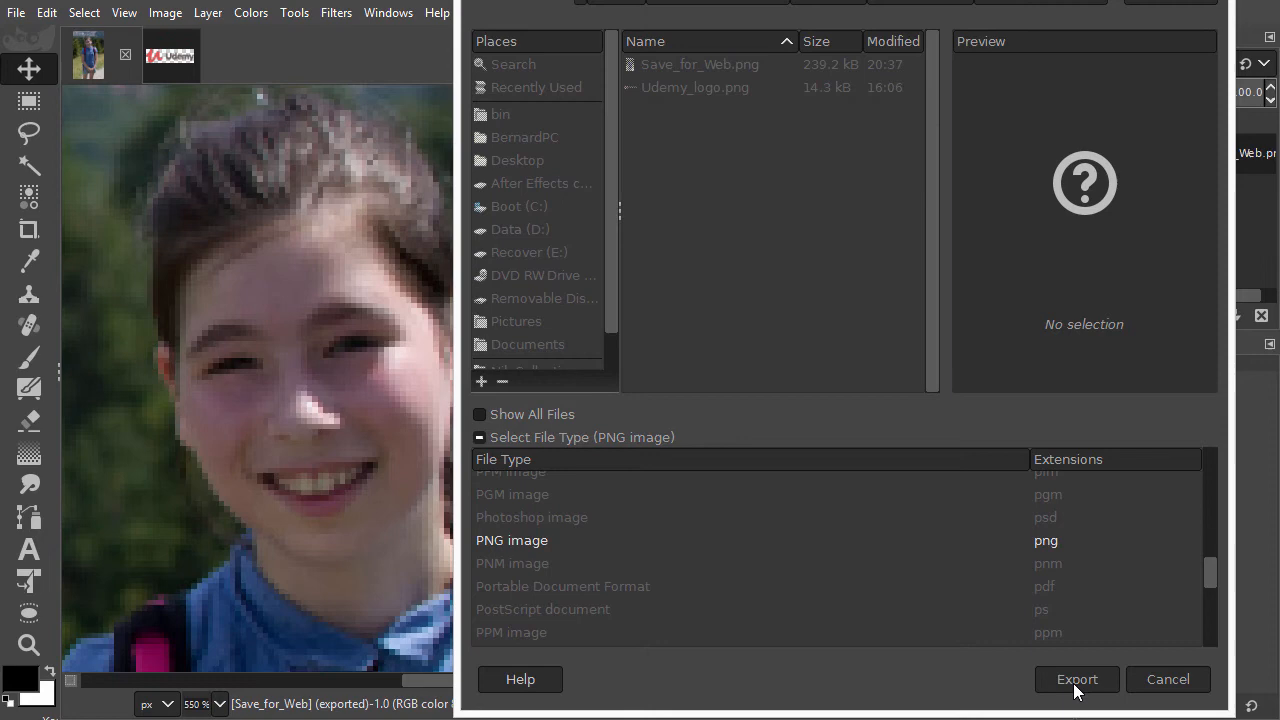
pyautogui.click(1076, 680)
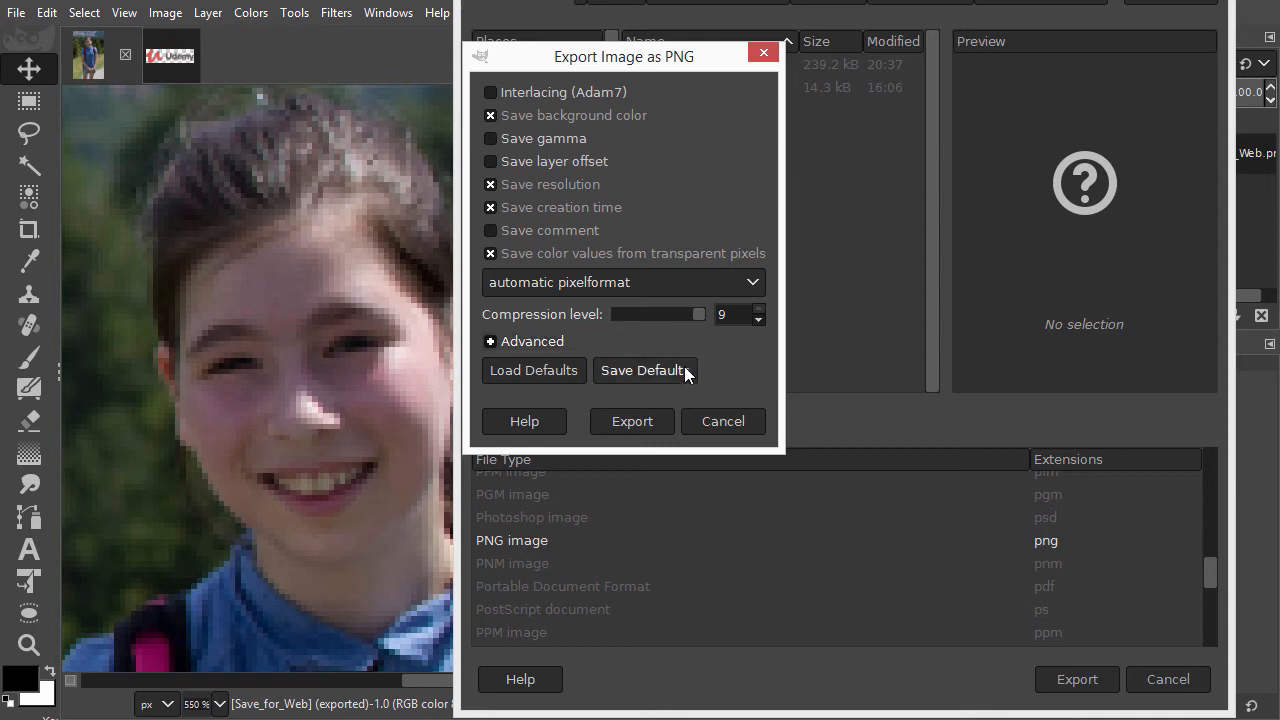
# Step: Move the PNG options window aside and export Save_for_Web2.png to the Save for web folder
pyautogui.moveTo(624, 56); pyautogui.dragTo(736, 114)
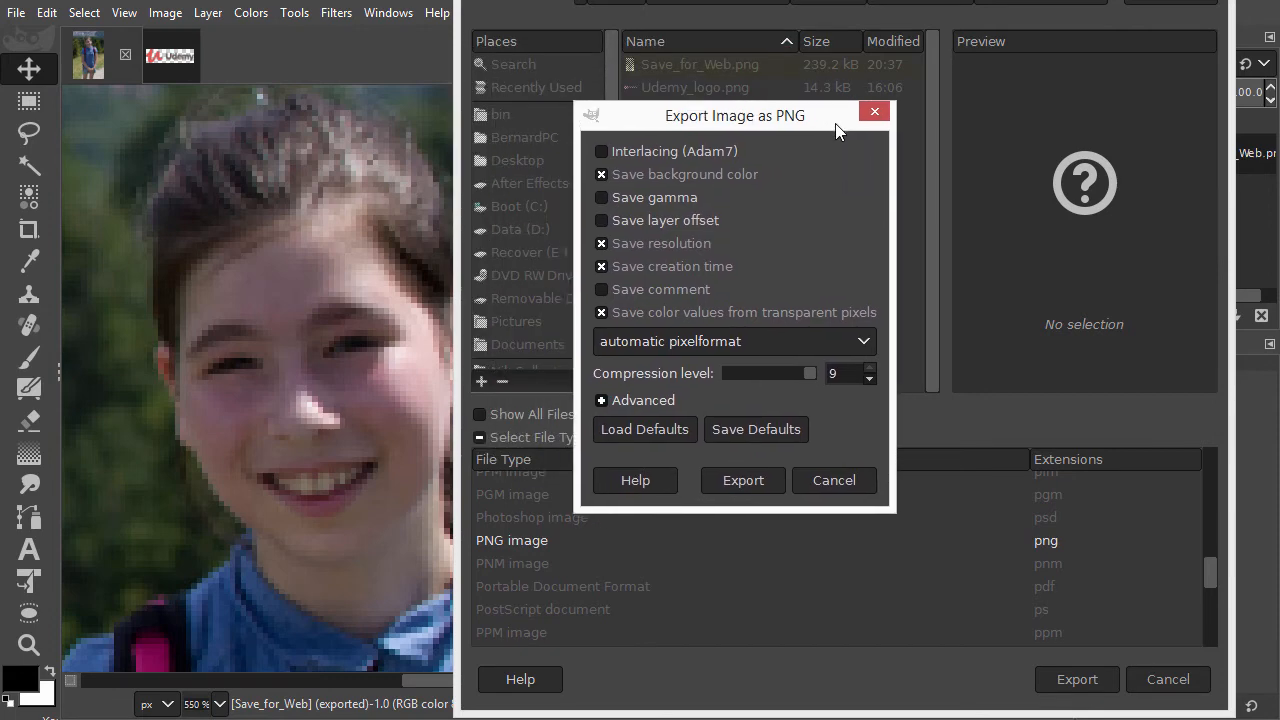
pyautogui.moveTo(736, 114); pyautogui.dragTo(876, 176)
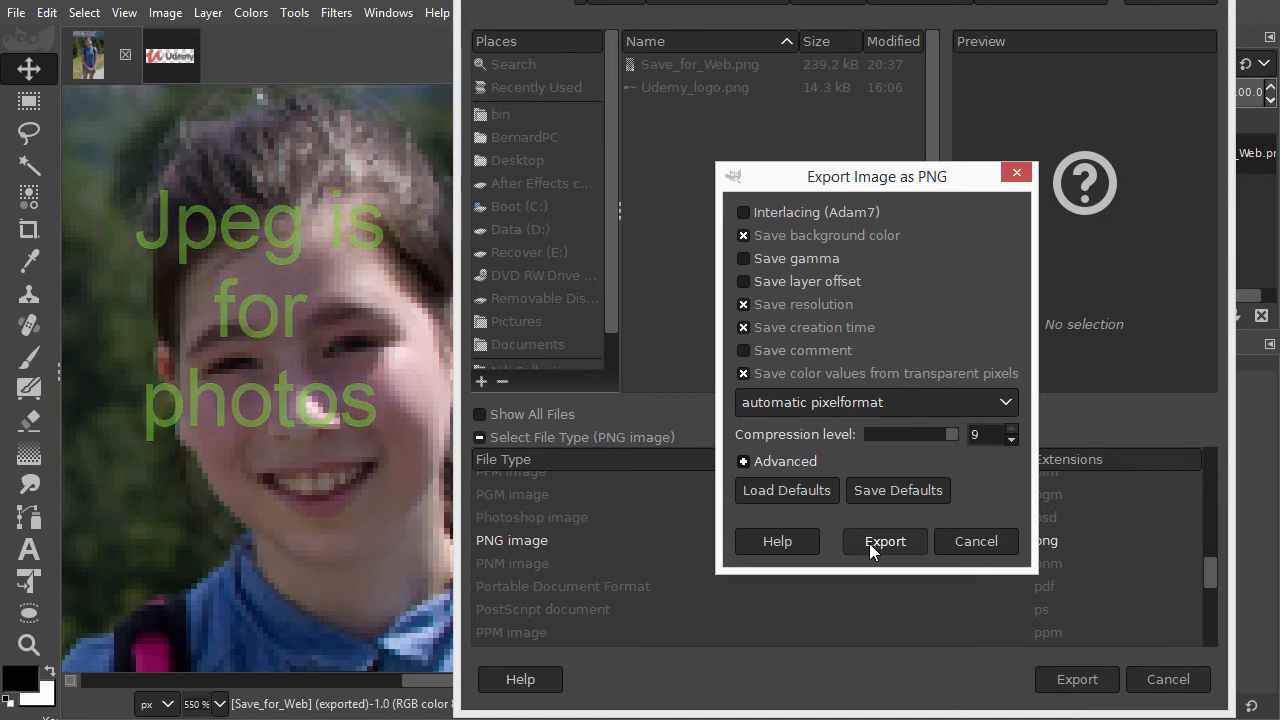
pyautogui.click(884, 540)
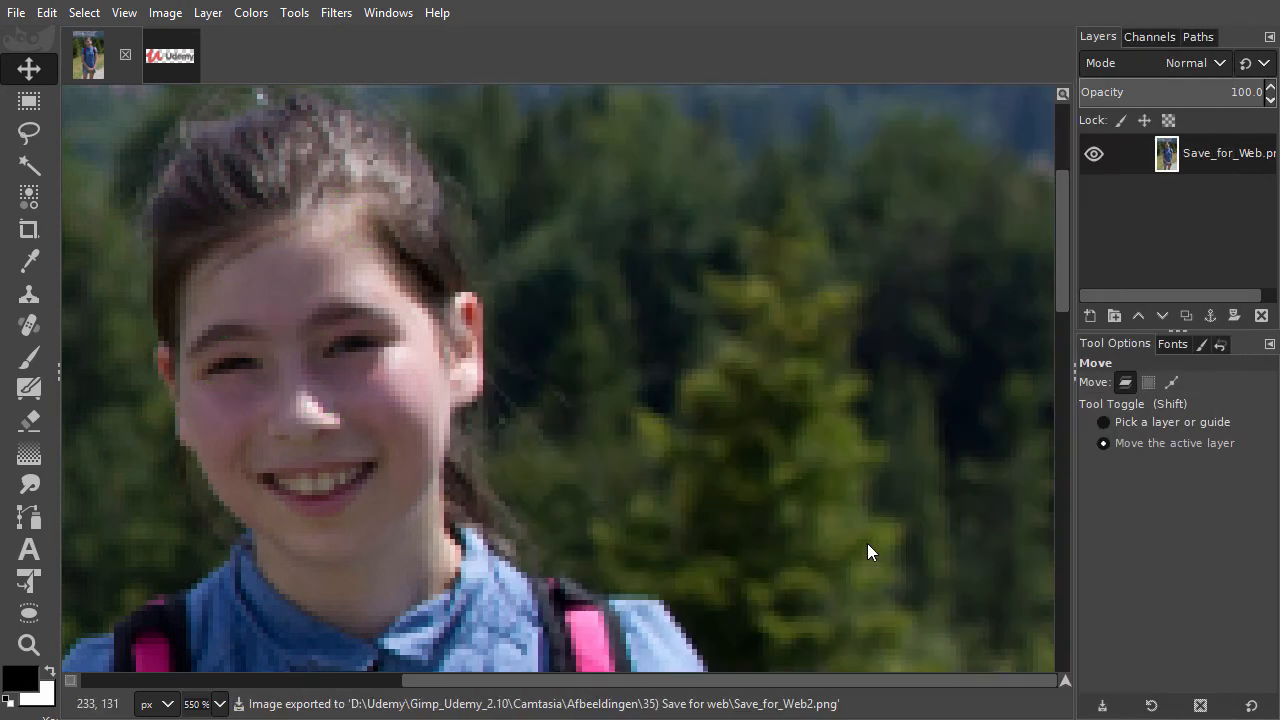
pyautogui.moveTo(620, 500)
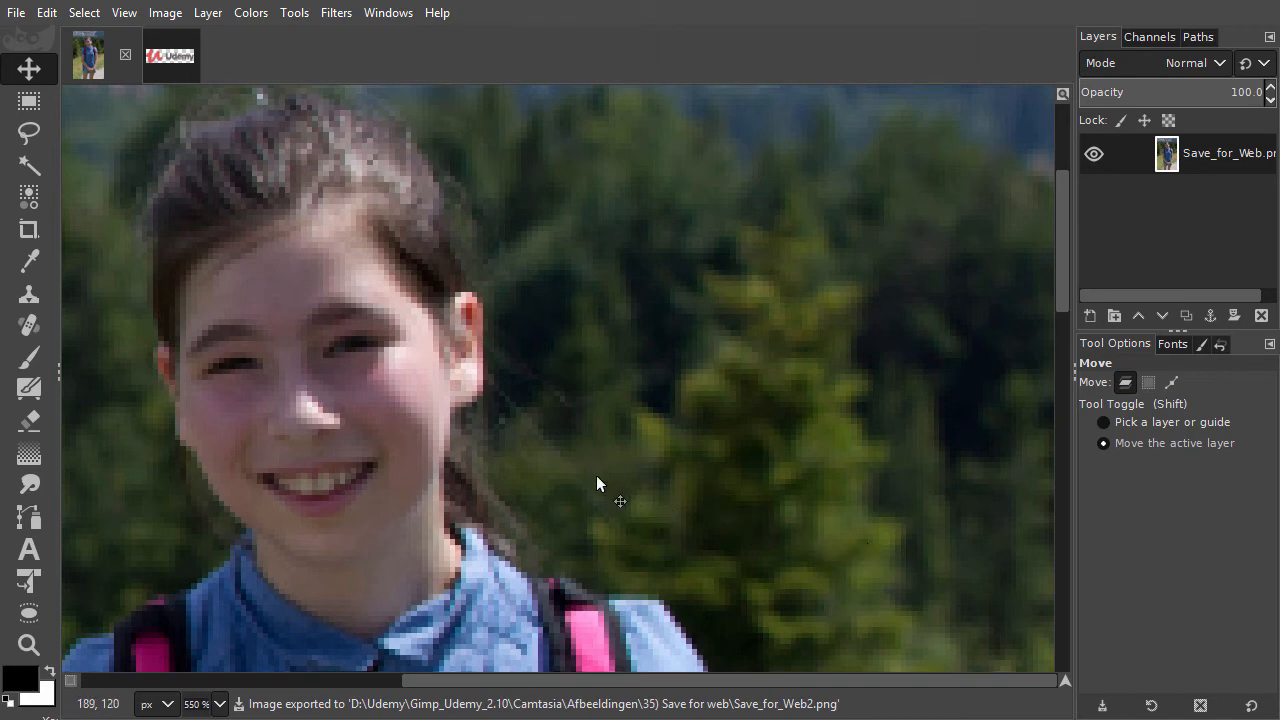
pyautogui.moveTo(220, 164)
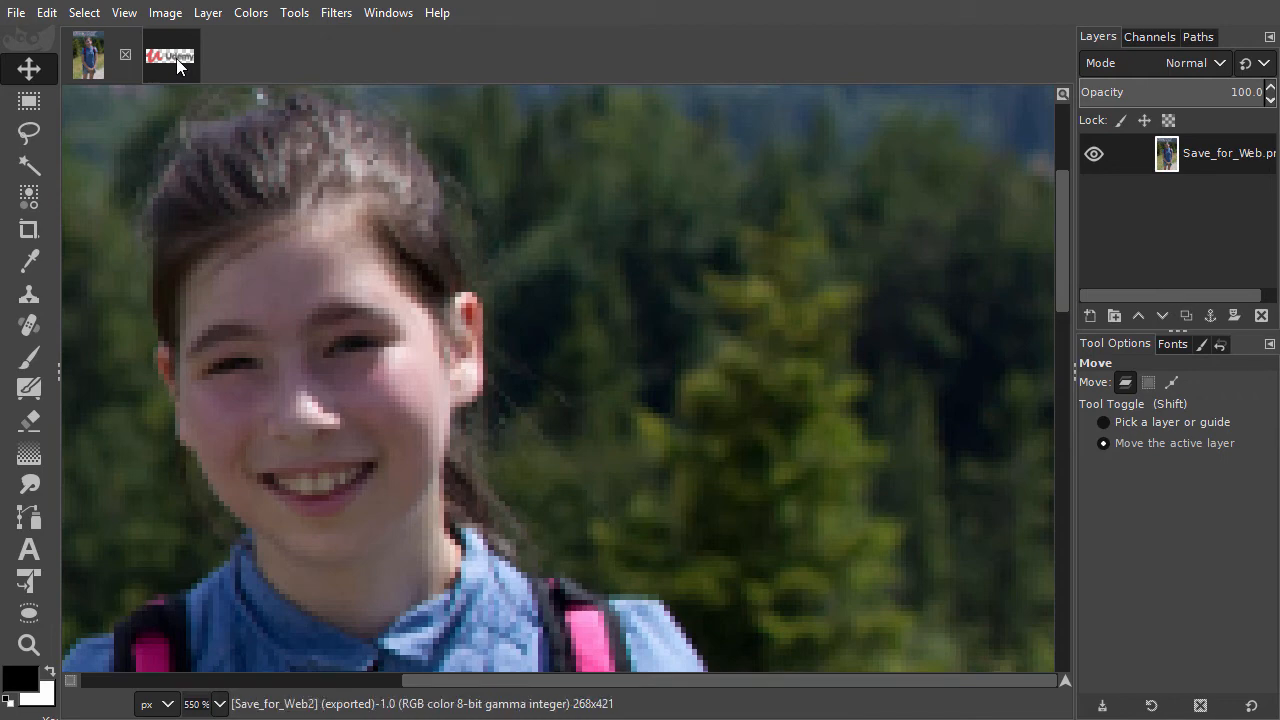
# Step: Switch to the Udemy logo image with its transparent background
pyautogui.click(170, 56)
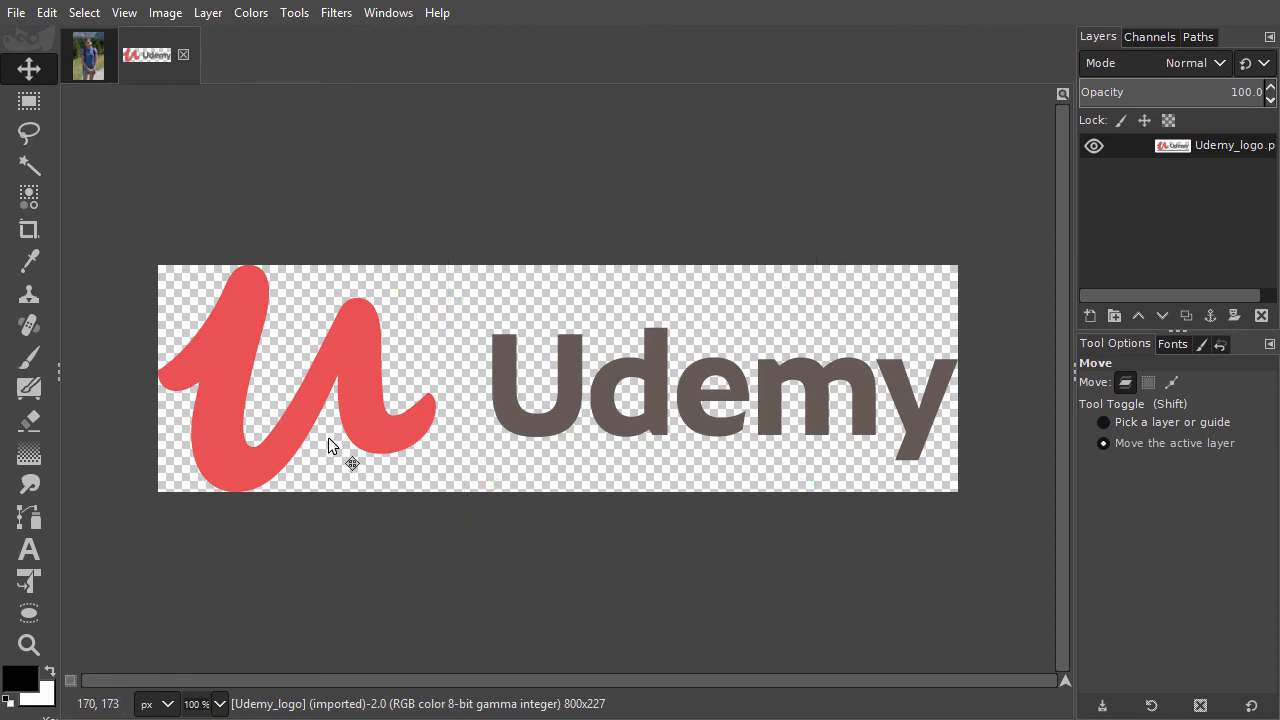
pyautogui.moveTo(410, 272)
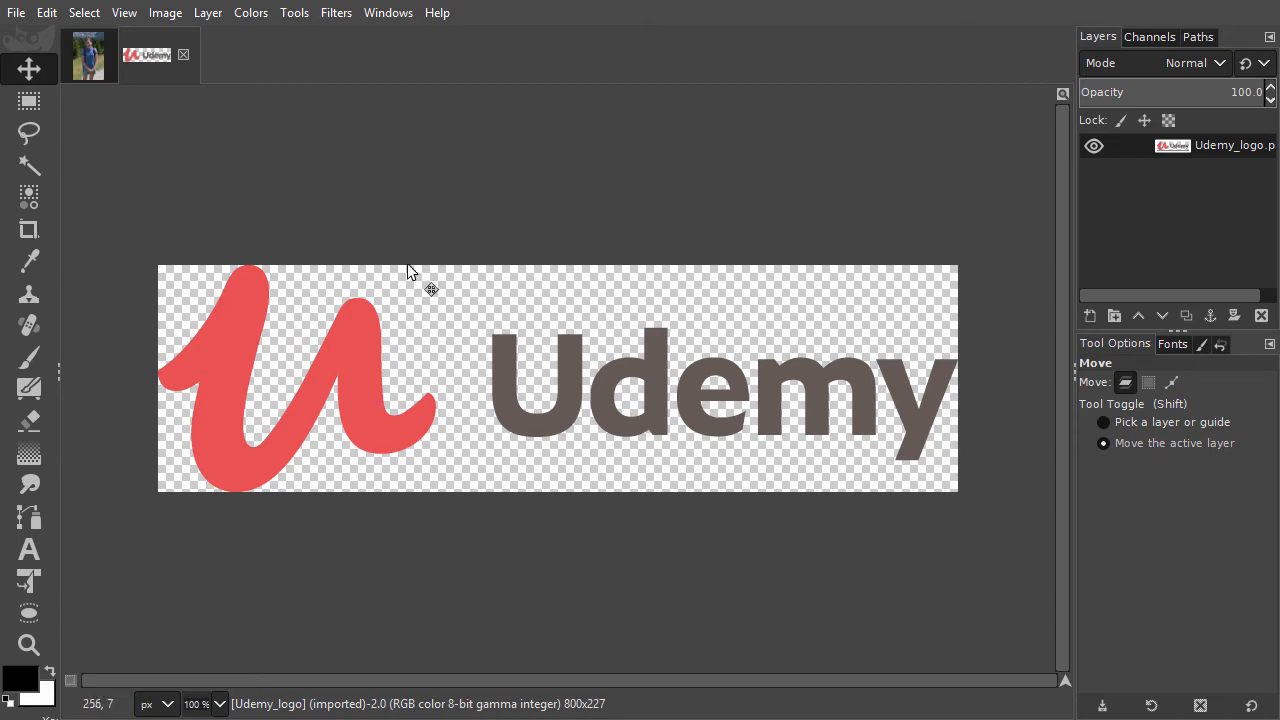
pyautogui.moveTo(330, 192)
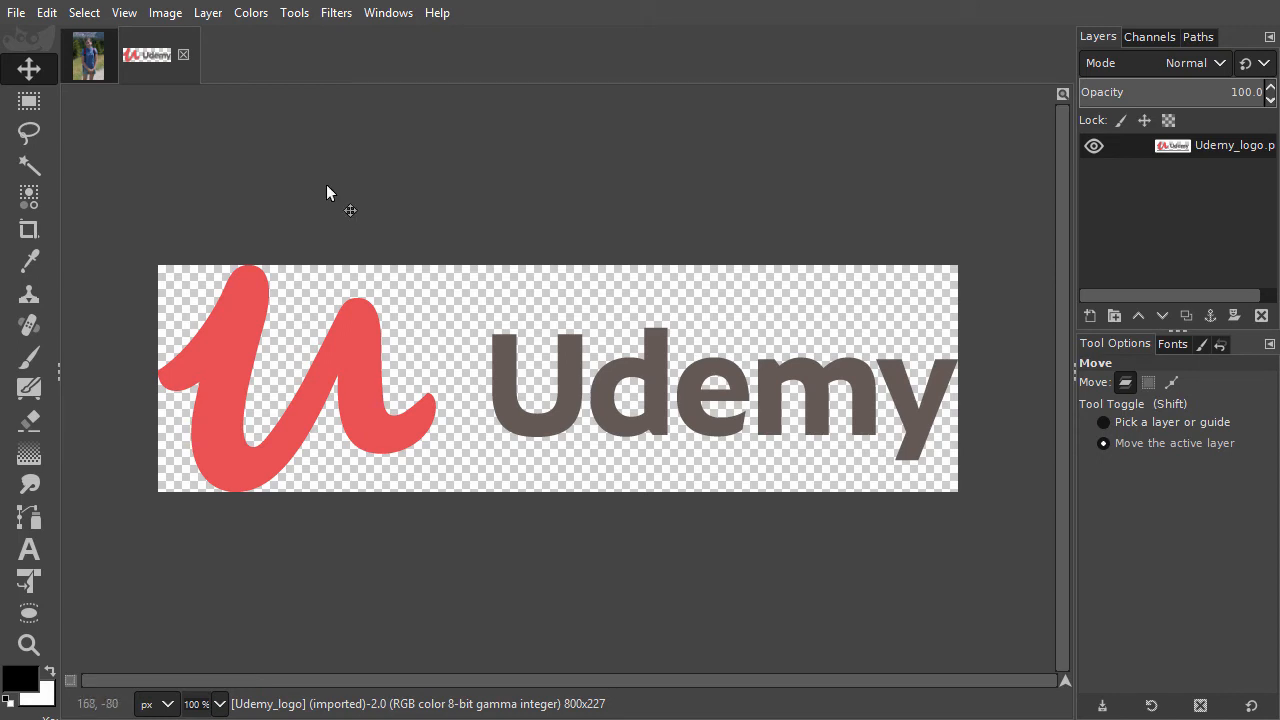
pyautogui.moveTo(184, 132)
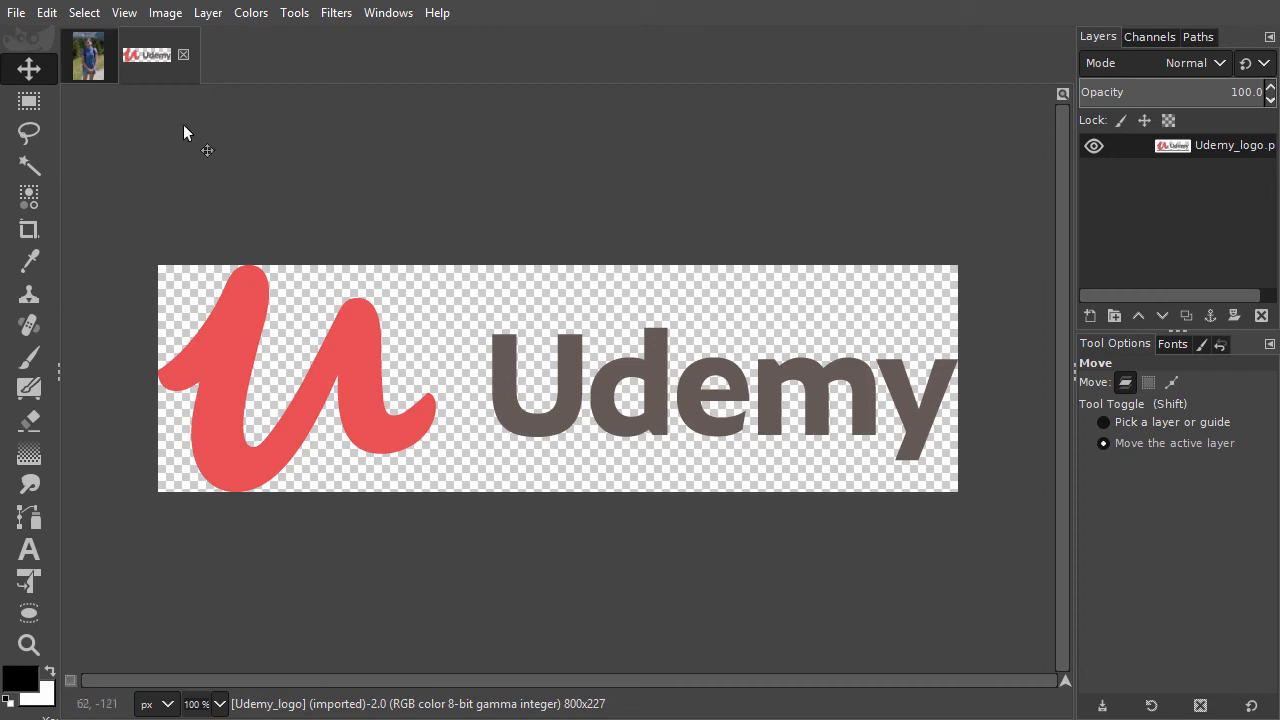
# Step: Start exporting the Udemy logo with JPEG image chosen, its preview losing transparency
pyautogui.click(16, 12)
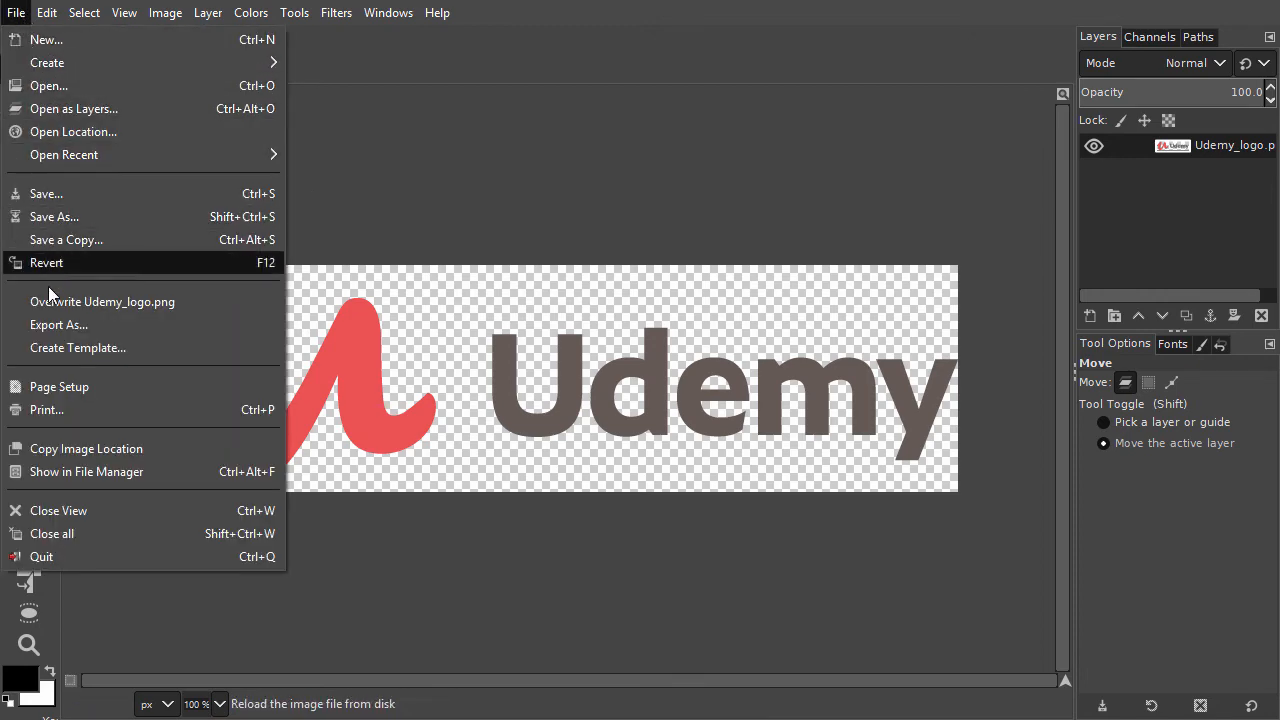
pyautogui.click(58, 324)
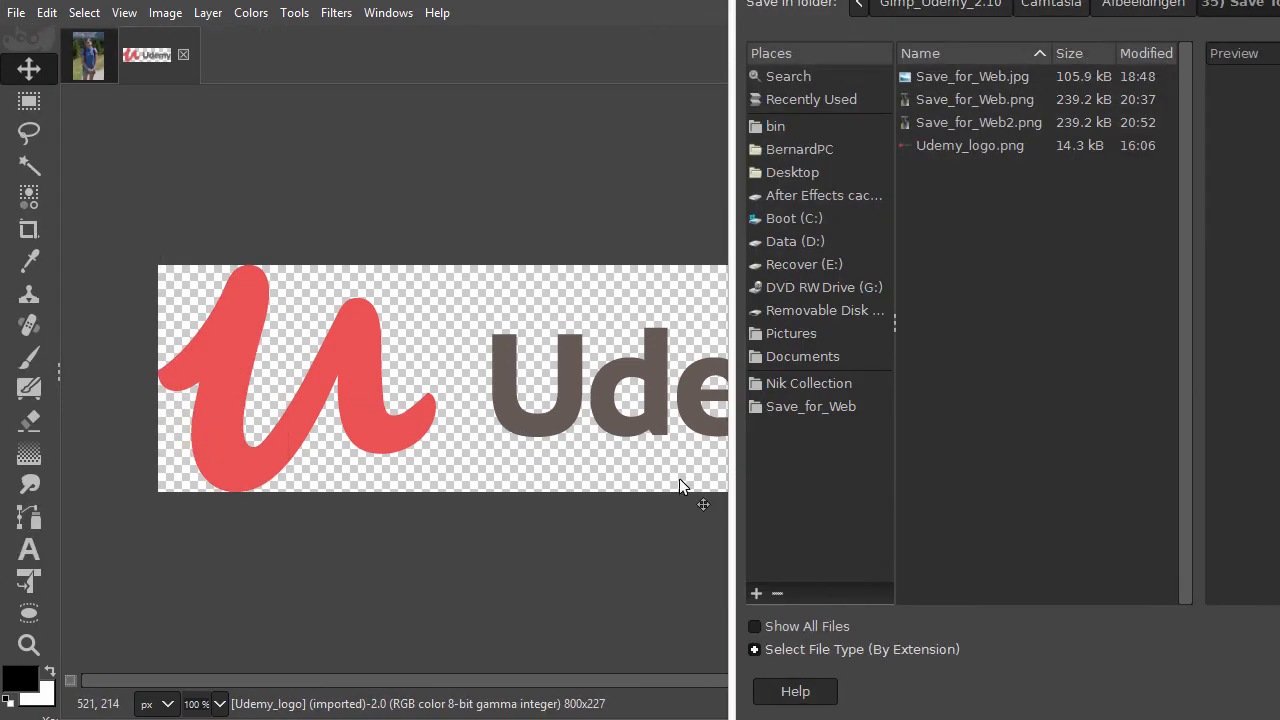
pyautogui.click(862, 648)
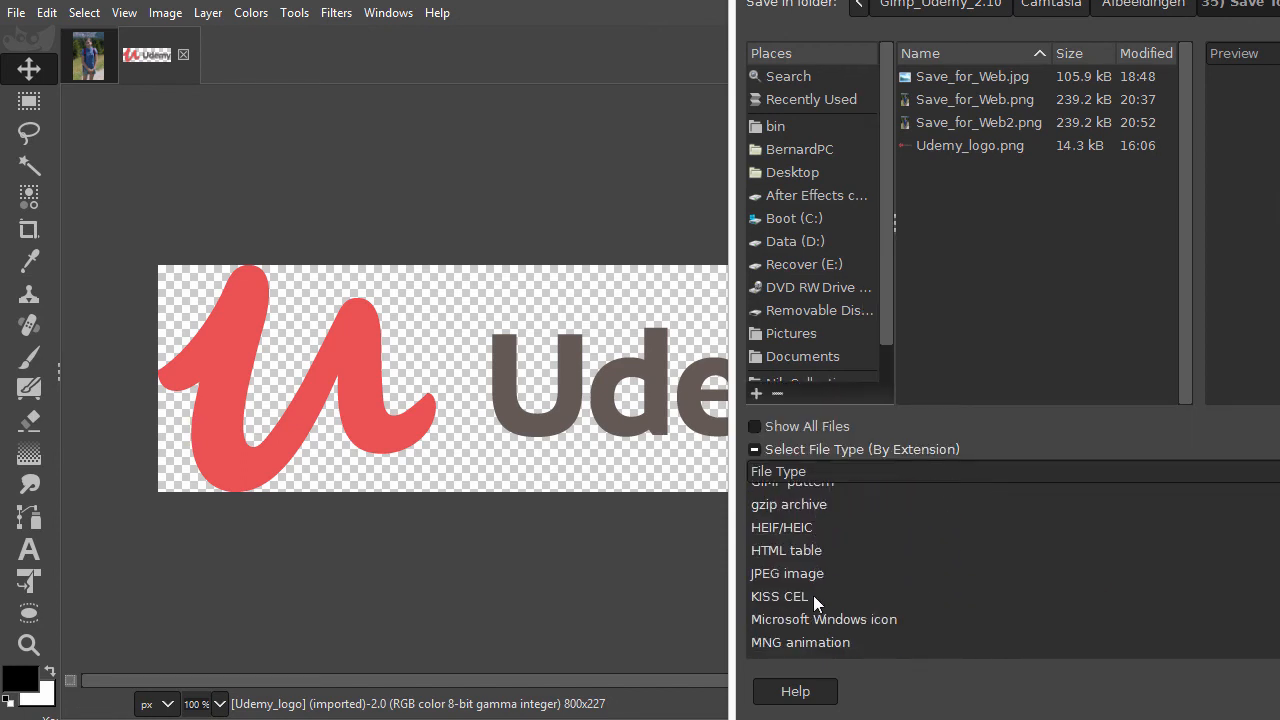
pyautogui.click(788, 572)
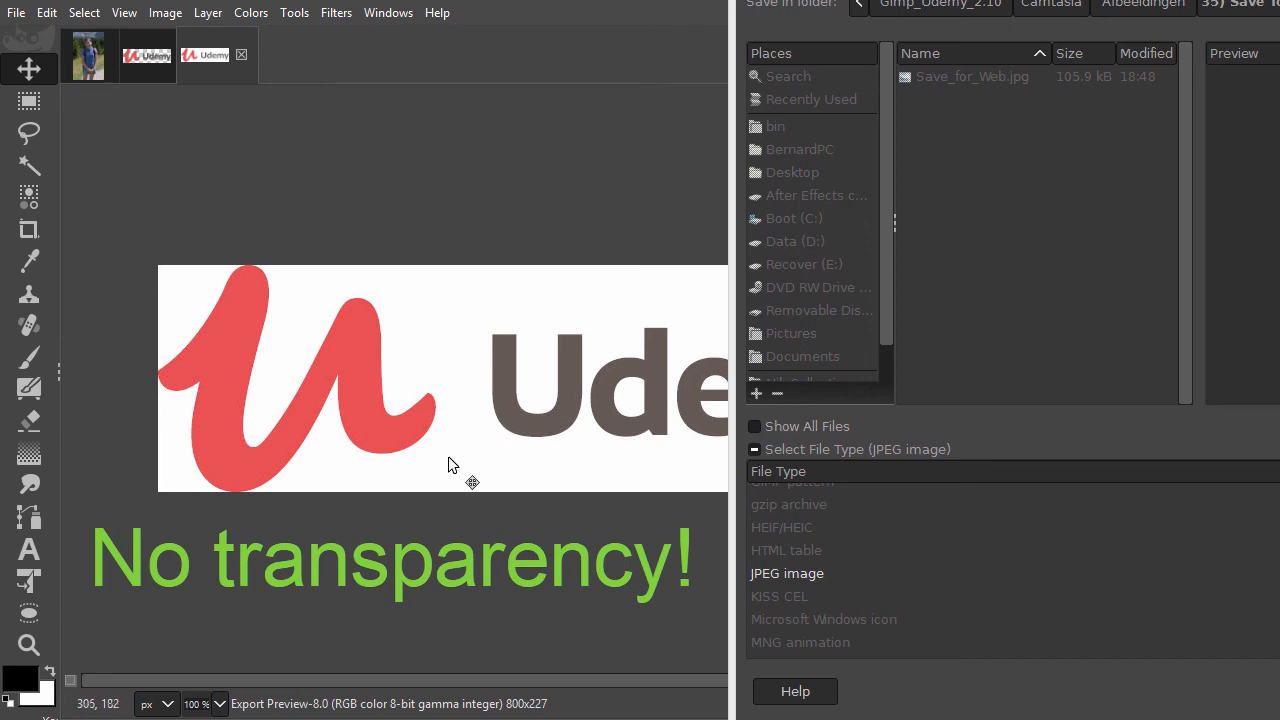
pyautogui.moveTo(446, 442)
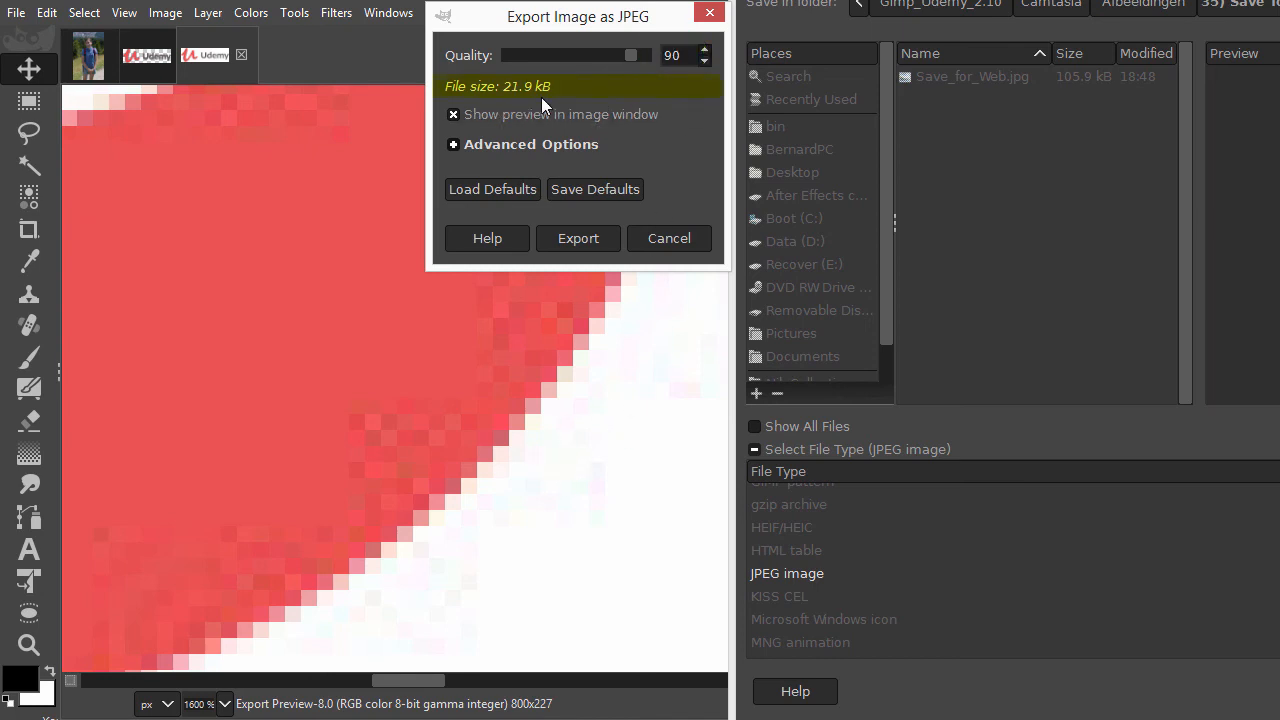
pyautogui.moveTo(616, 164)
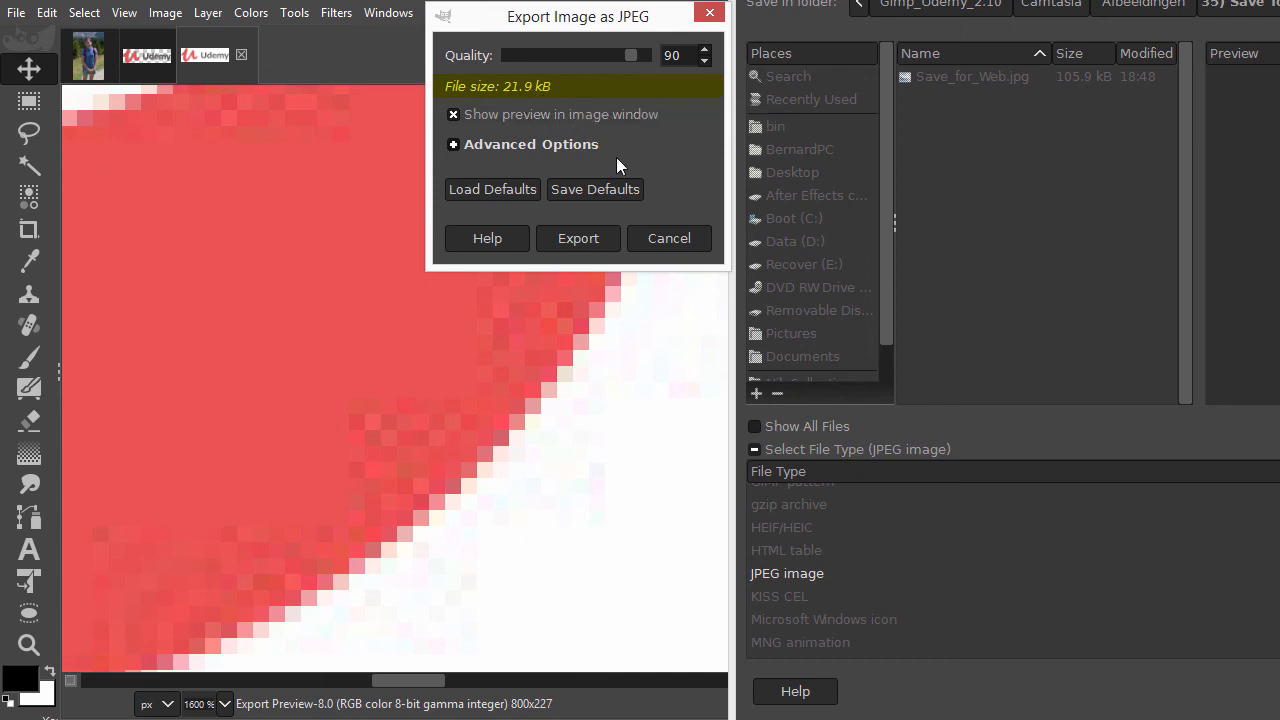
# Step: Cancel the JPEG export and choose PNG image instead, listing Udemy_logo.png at 14.3 kB
pyautogui.click(668, 238)
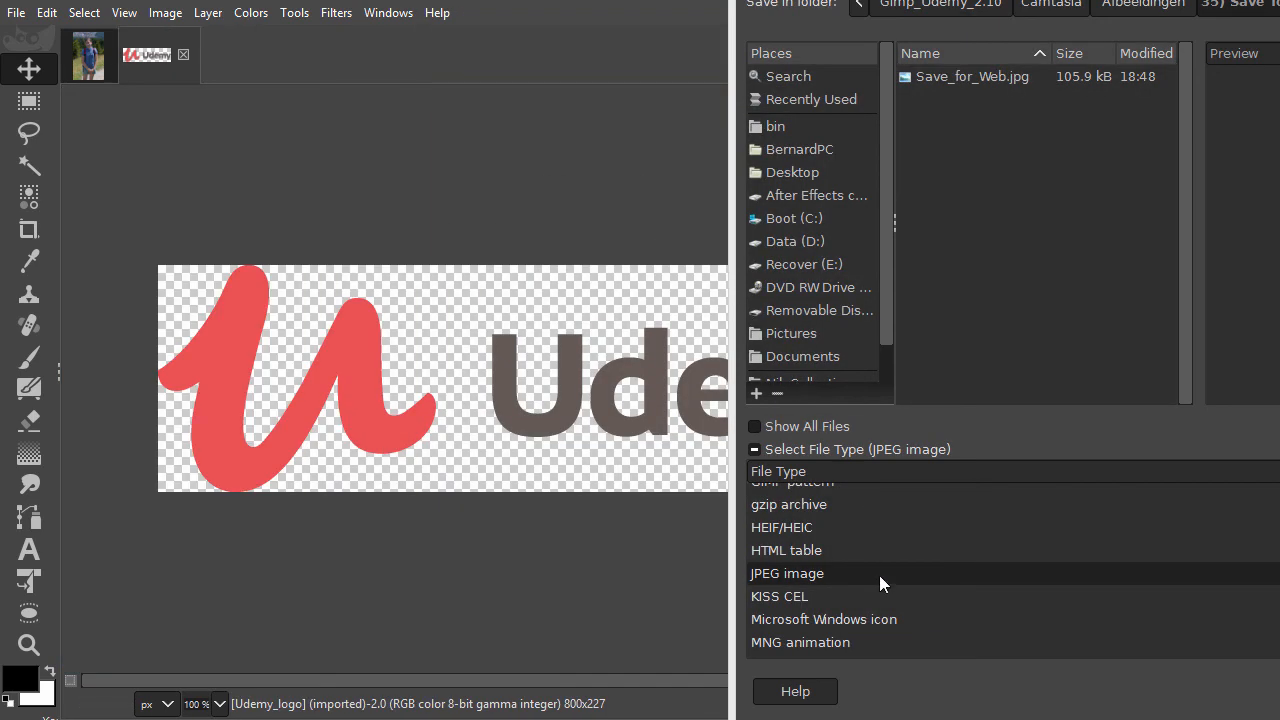
pyautogui.scroll(-3)
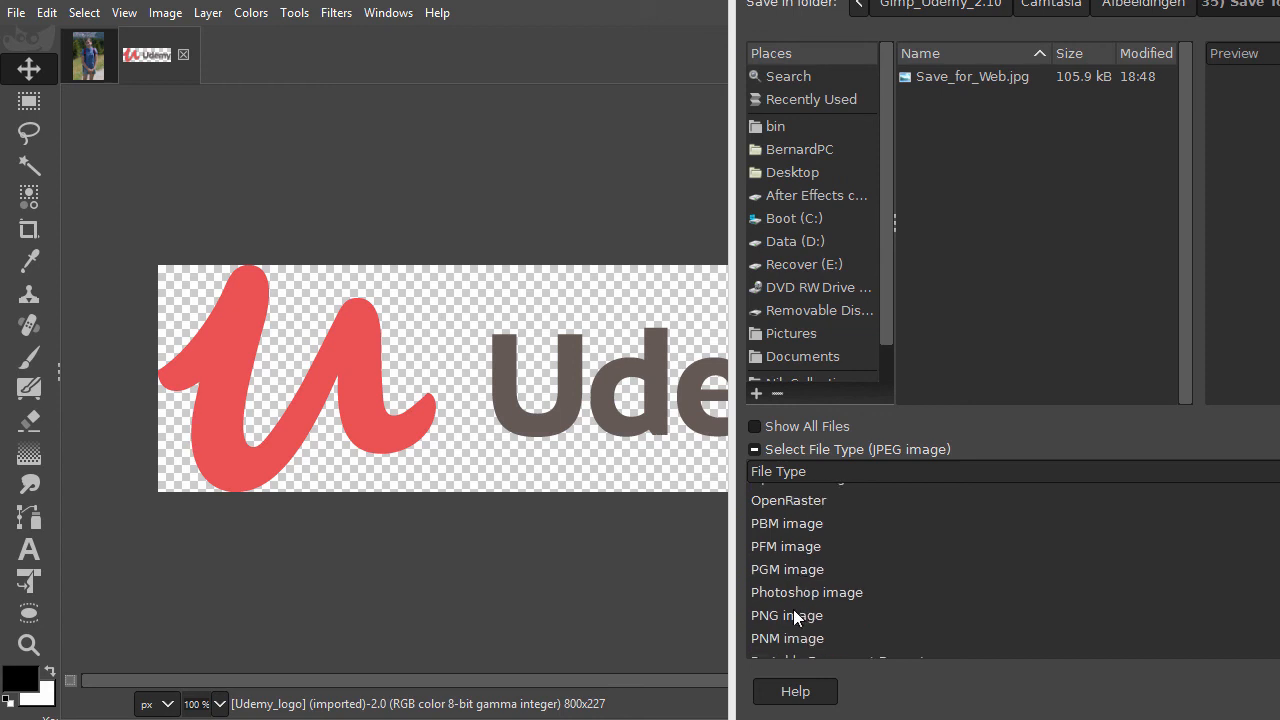
pyautogui.click(786, 616)
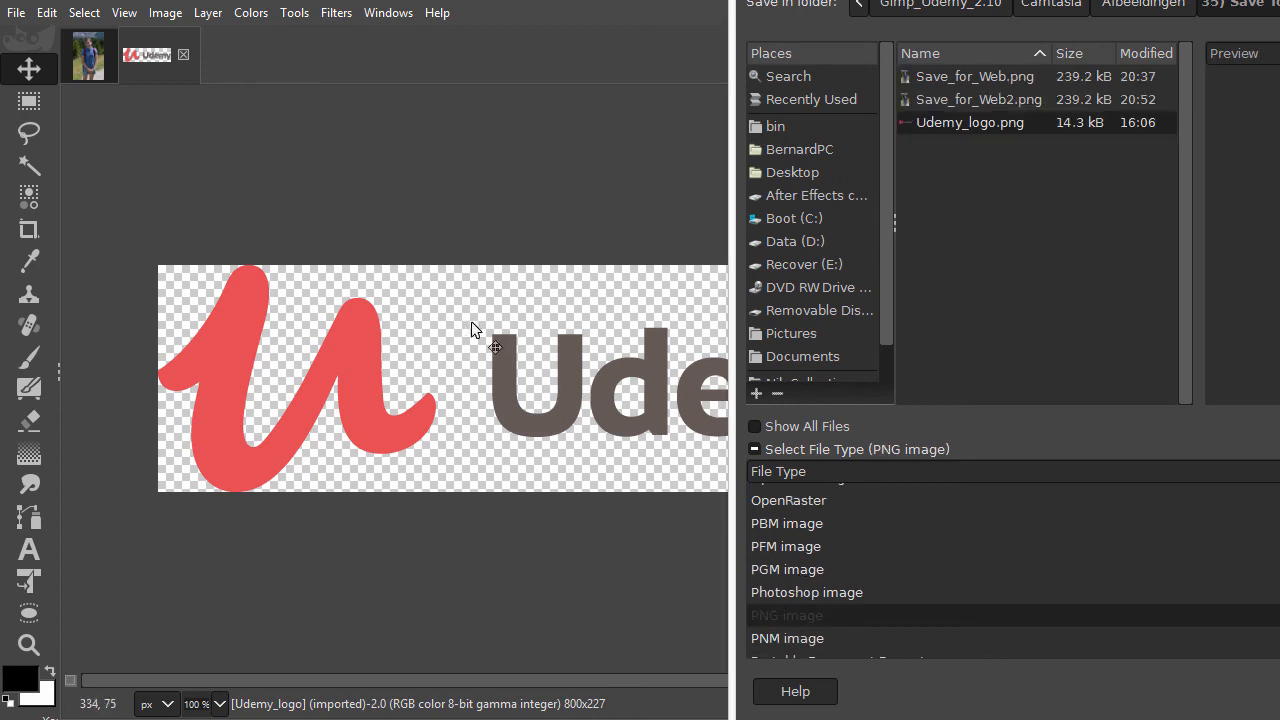
pyautogui.moveTo(640, 320)
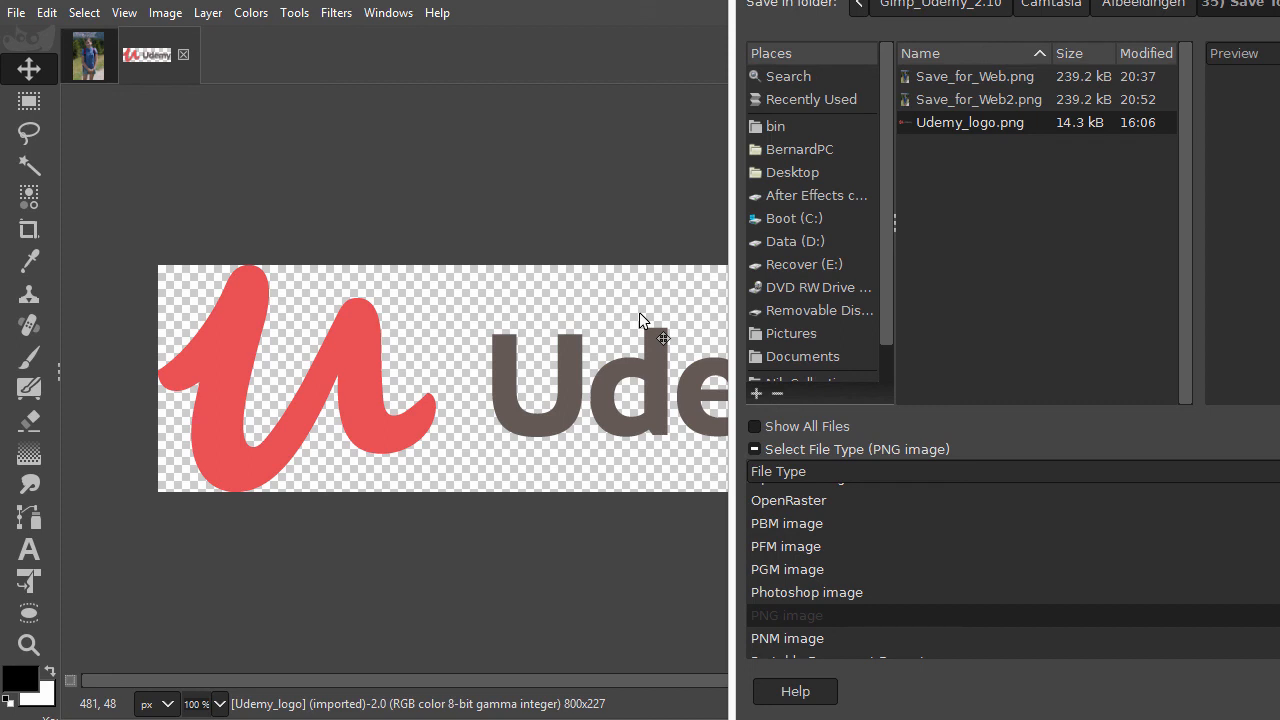
pyautogui.click(968, 122)
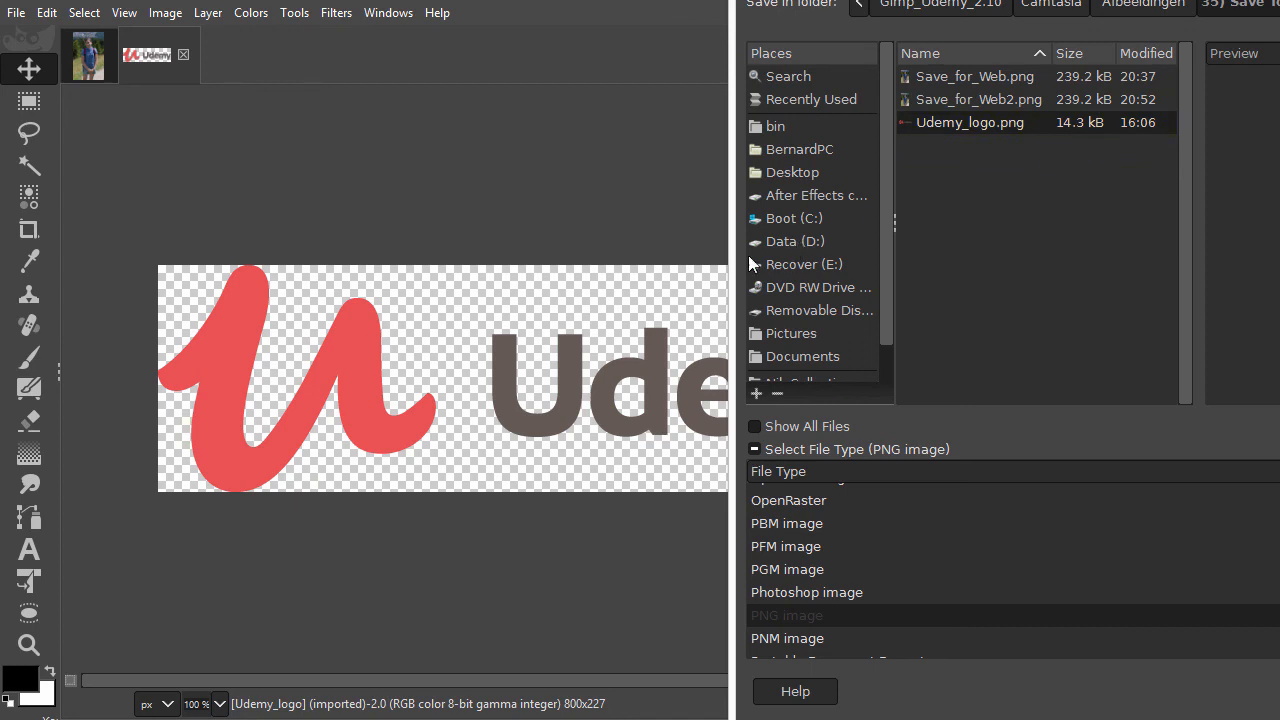
pyautogui.moveTo(410, 476)
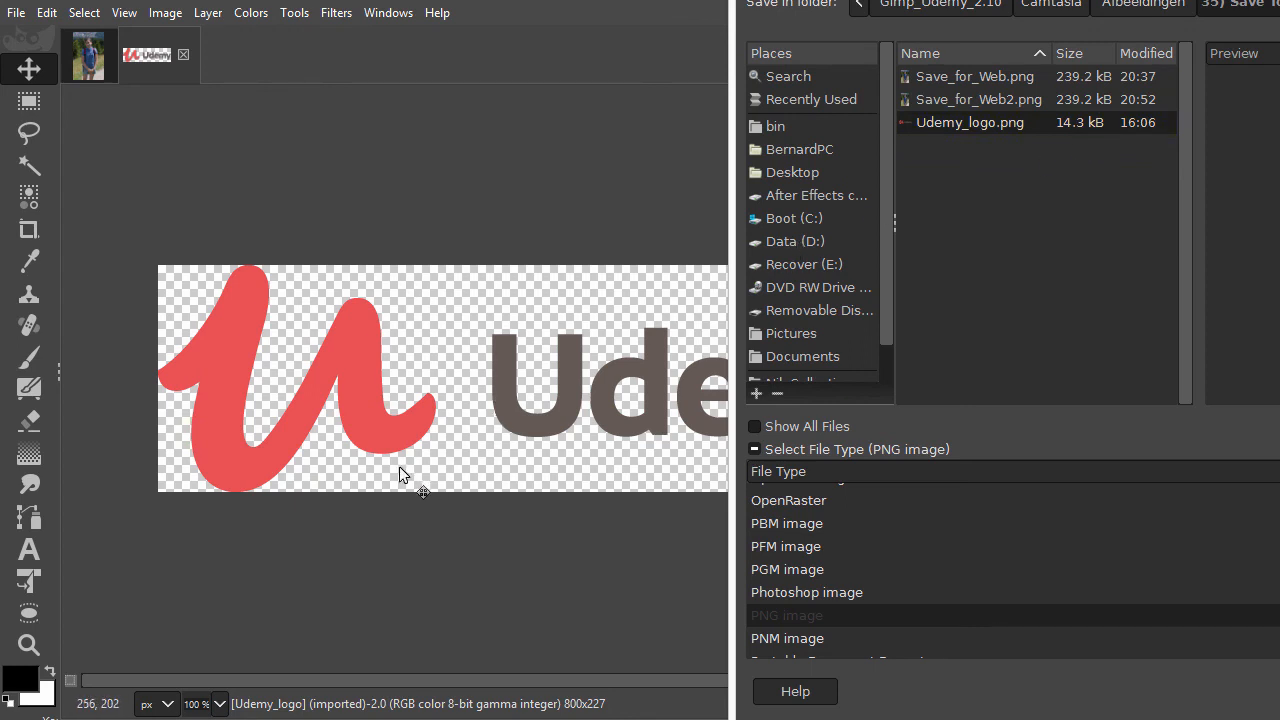
pyautogui.moveTo(416, 408)
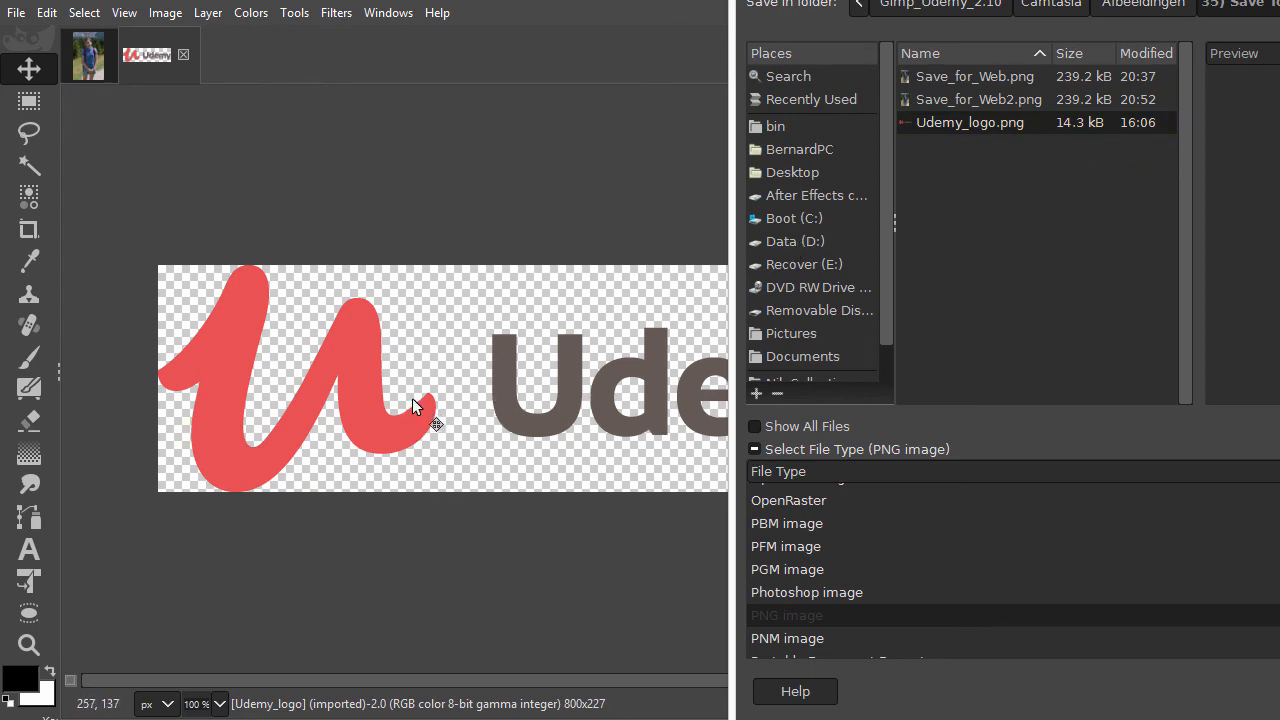
pyautogui.moveTo(404, 442)
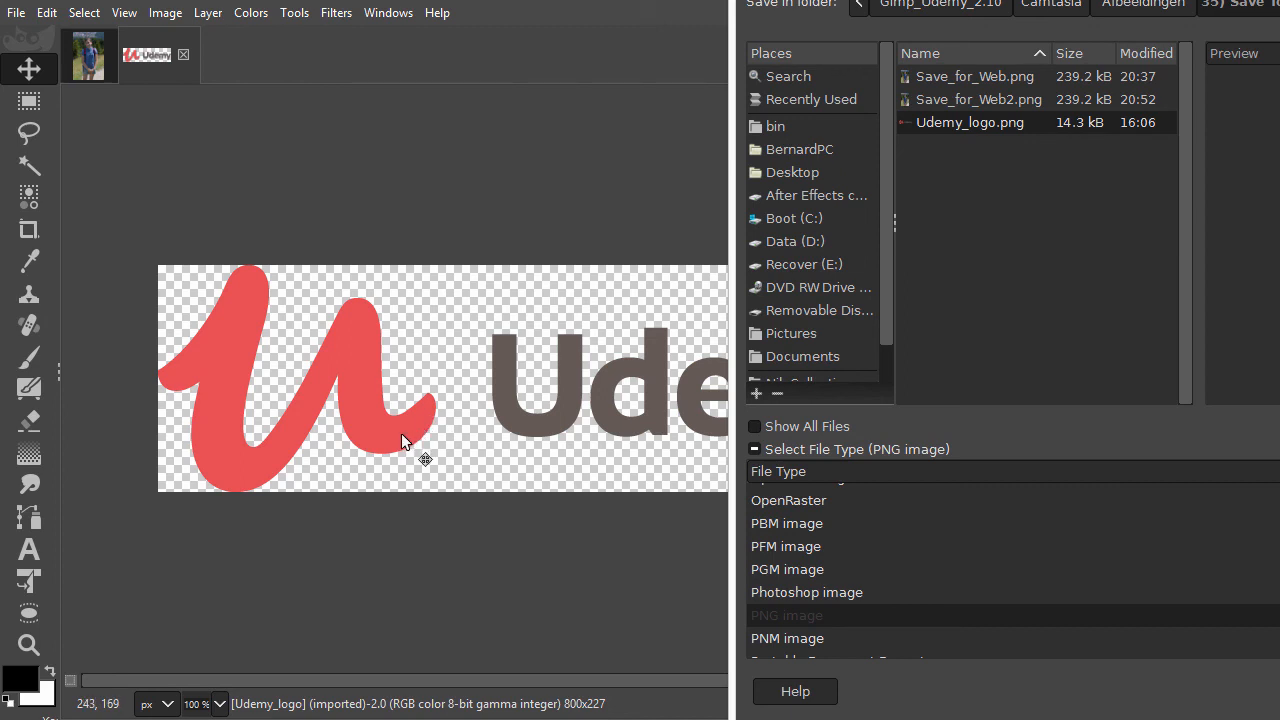
pyautogui.moveTo(1050, 158)
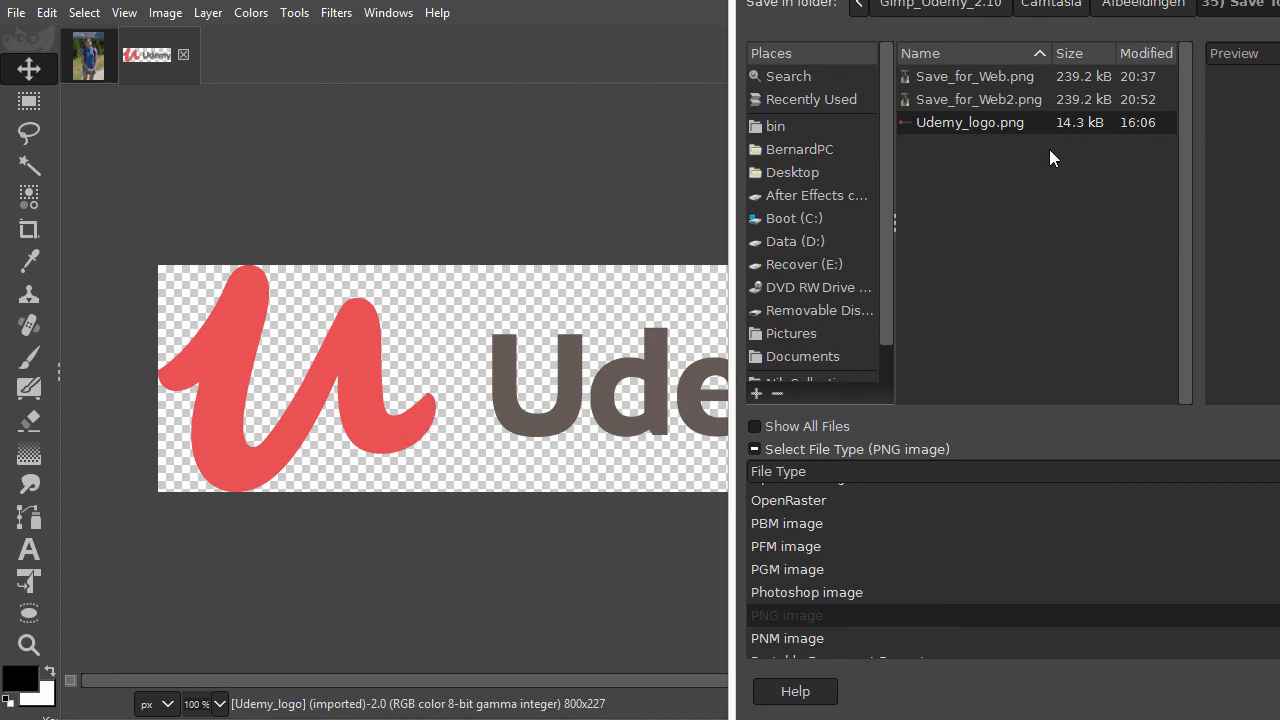
pyautogui.moveTo(1064, 144)
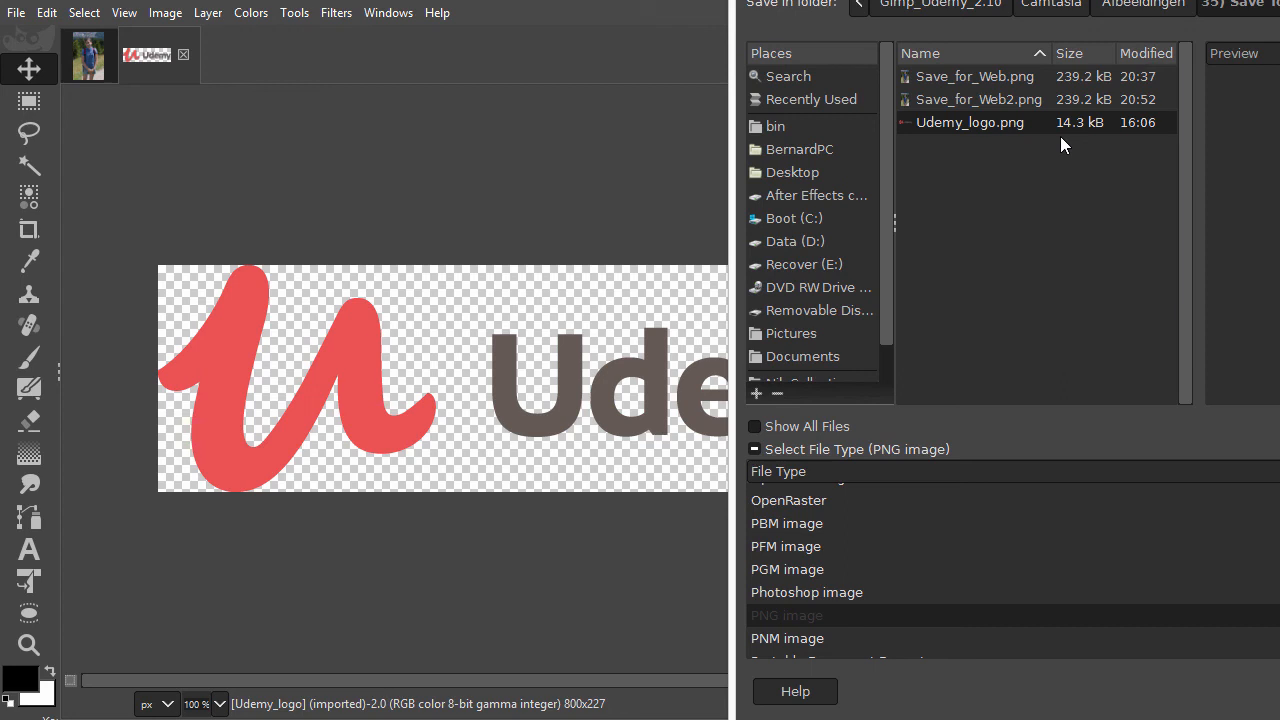